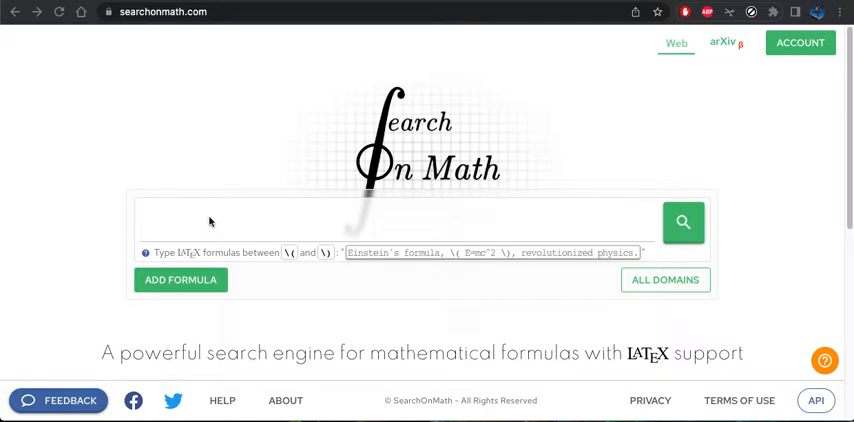
mouse_move(318, 218)
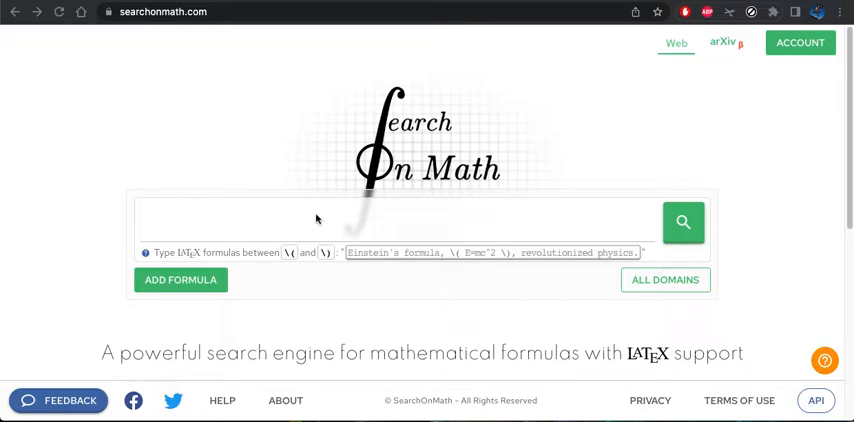
Enter the LaTeX formula \( x+2 \) in the search box with its rendered preview shown
click(170, 12)
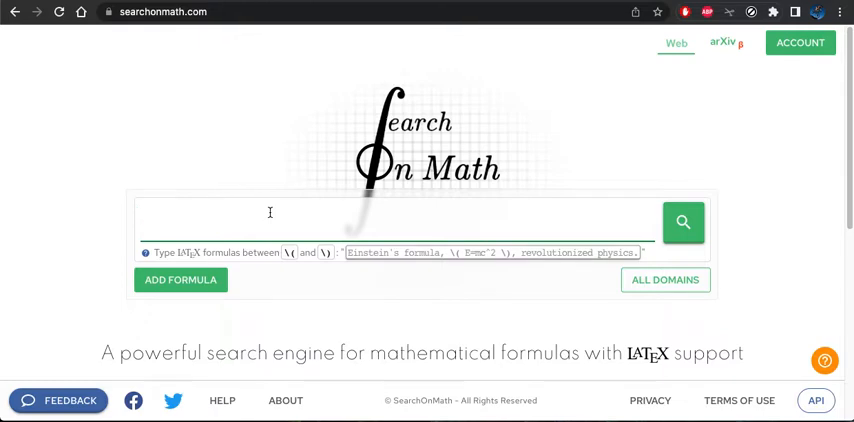
text(\()
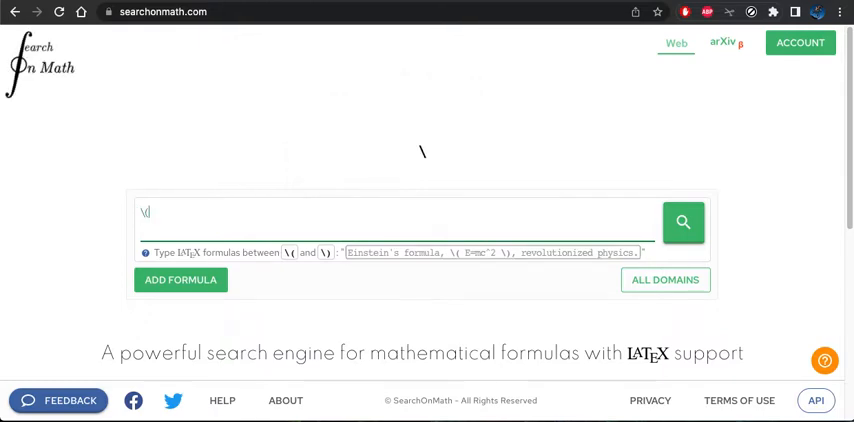
text((x)
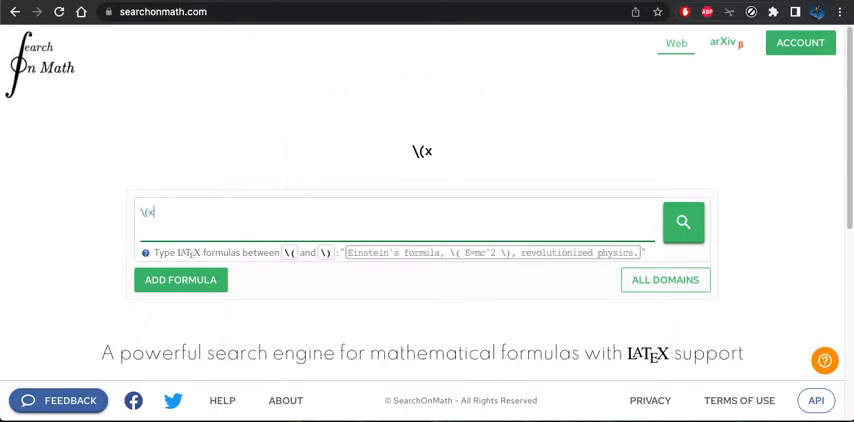
text(+2\)
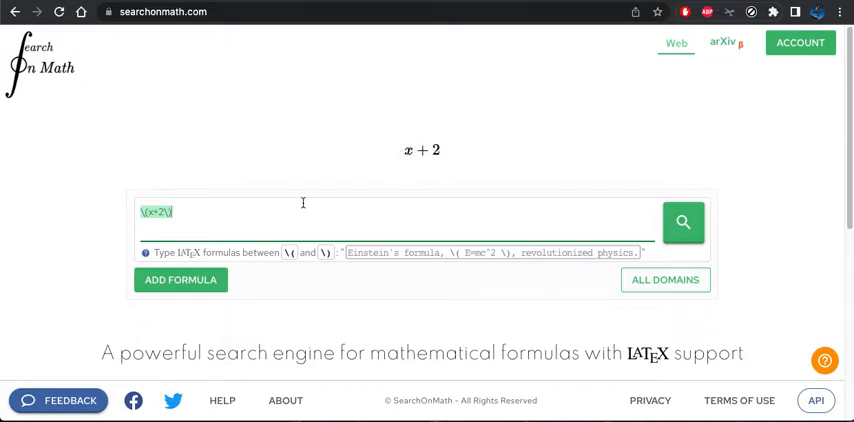
mouse_move(412, 152)
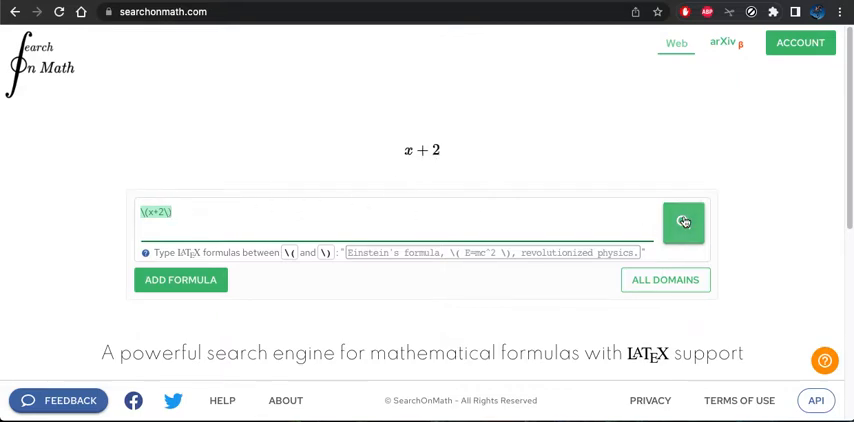
Run the x + 2 search and browse its ~1,011 results, including a Math StackExchange match
click(684, 222)
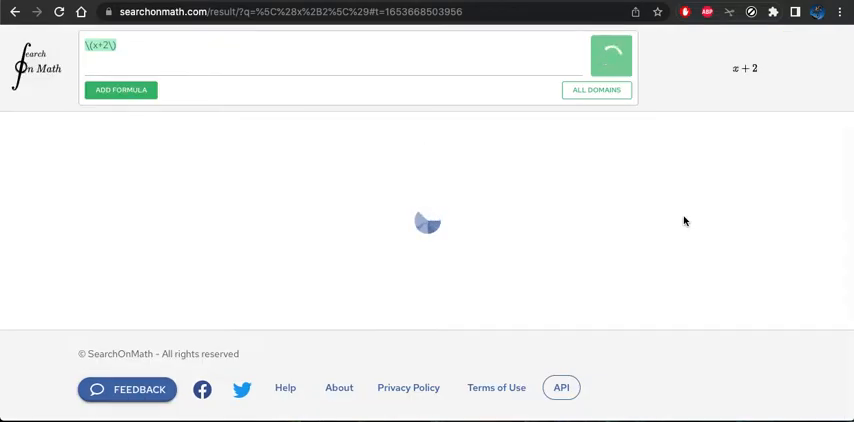
click(604, 54)
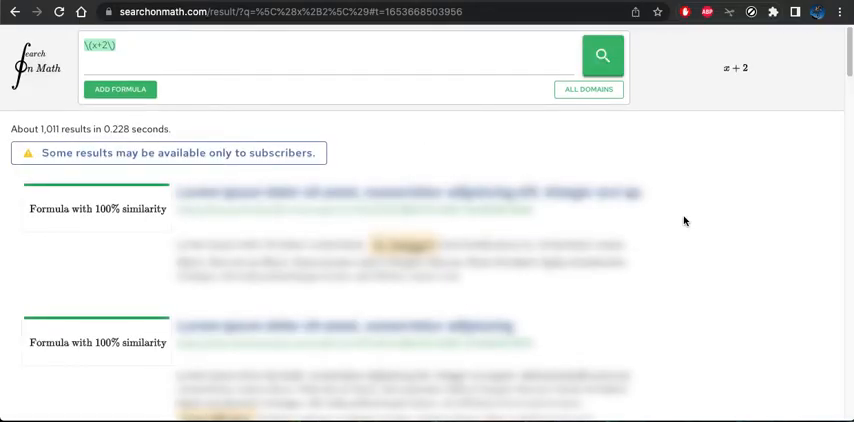
mouse_move(706, 268)
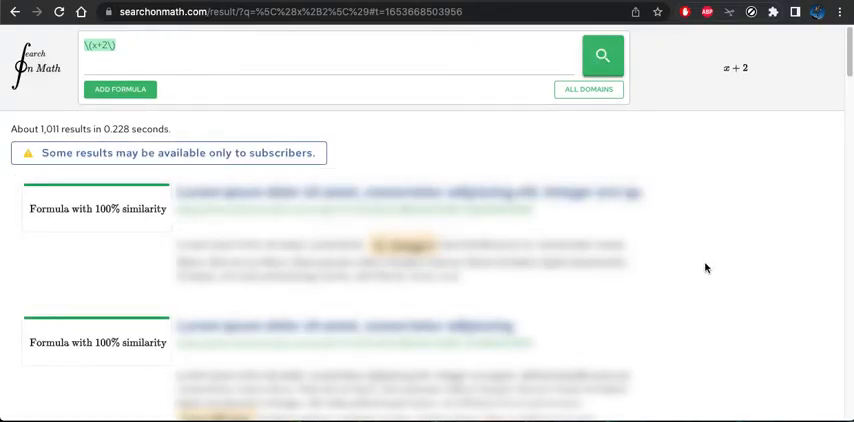
scroll(down, 3)
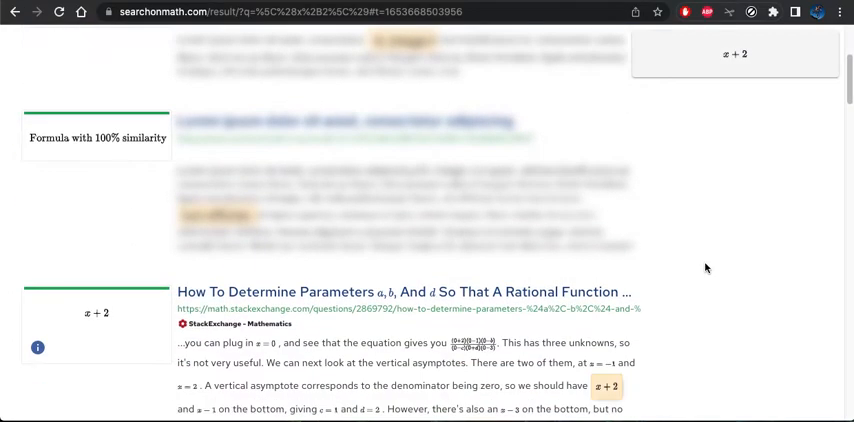
scroll(down, 3)
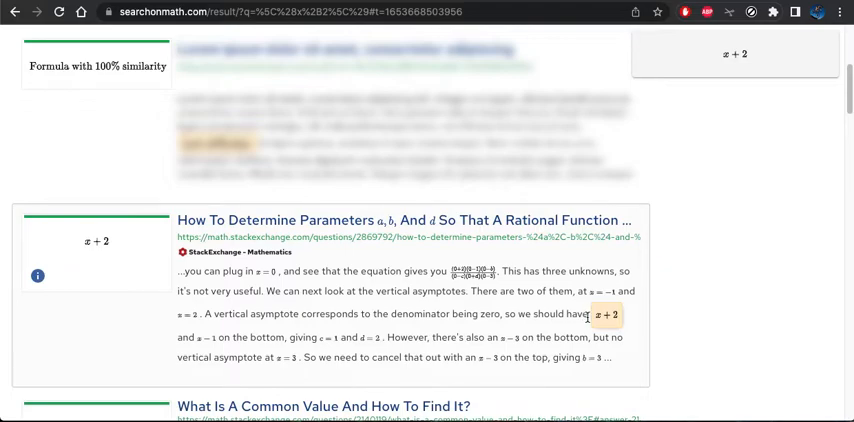
scroll(down, 3)
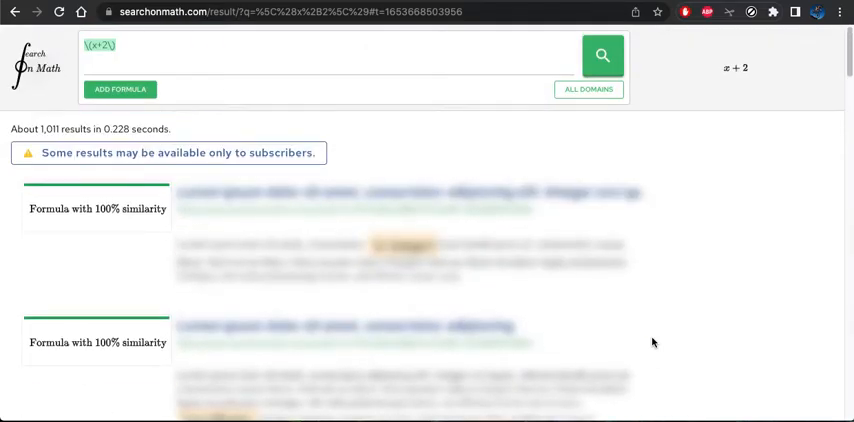
click(588, 88)
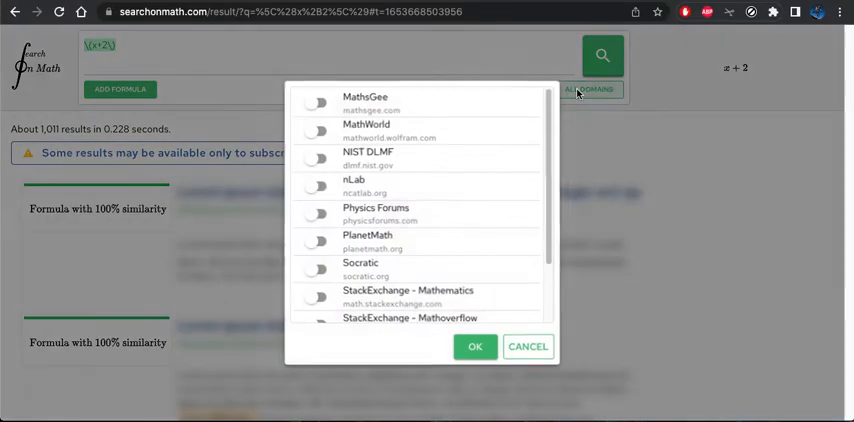
mouse_move(550, 120)
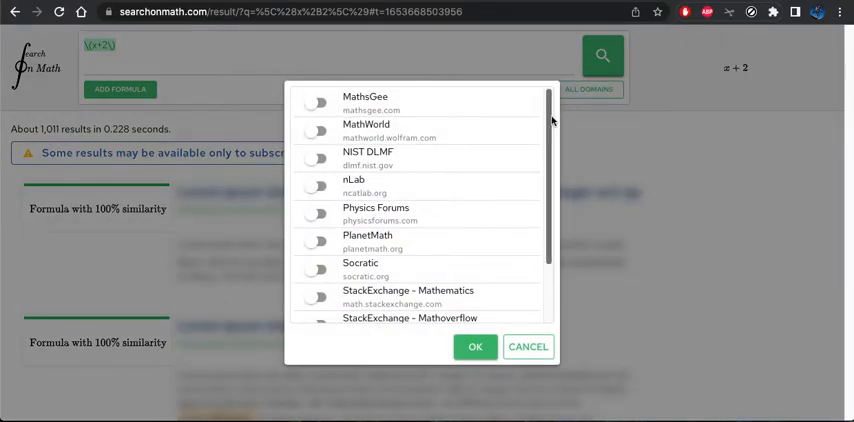
scroll(down, 3)
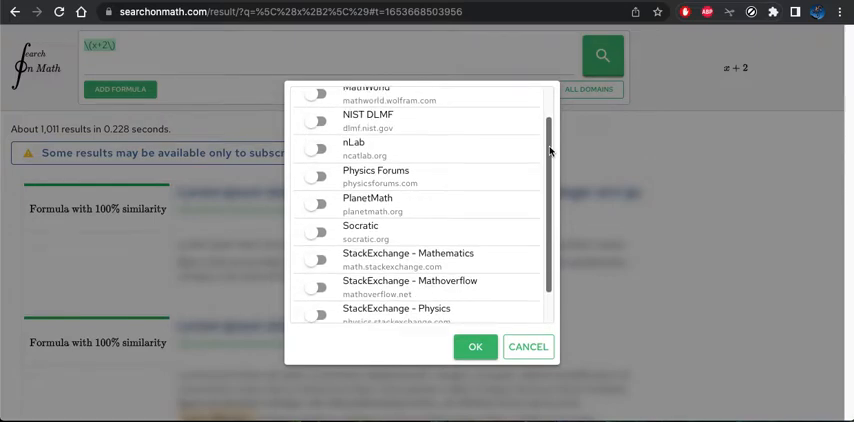
scroll(down, 3)
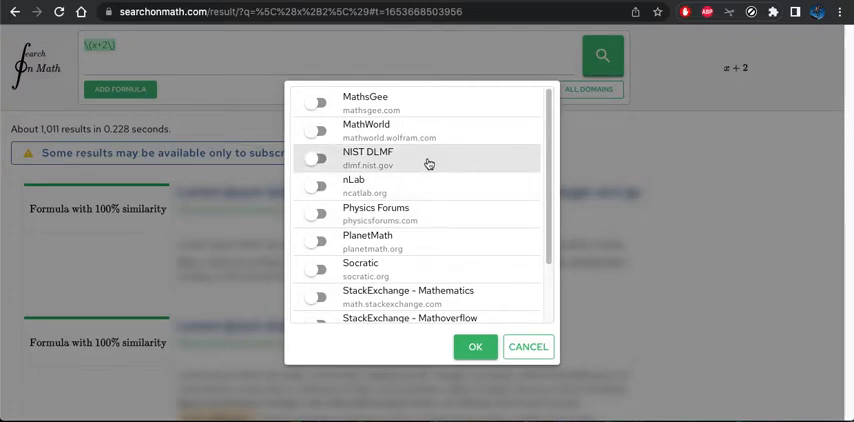
click(528, 348)
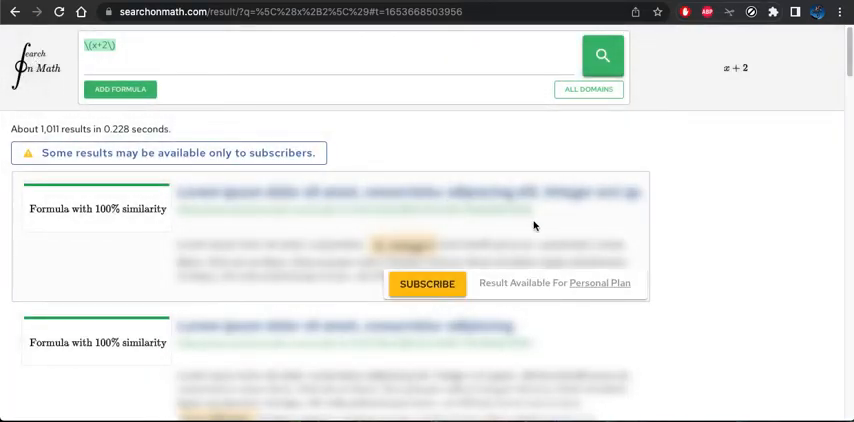
scroll(down, 3)
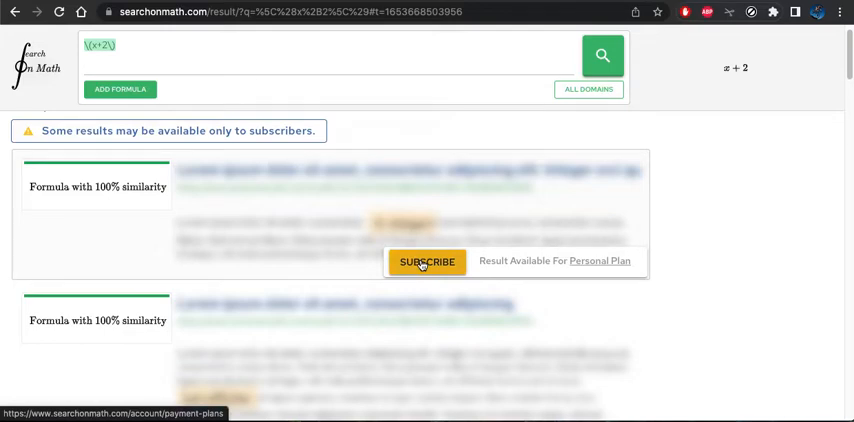
Bring up the Payment plans page from a subscriber-only result and review the Personal plan pricing
click(424, 262)
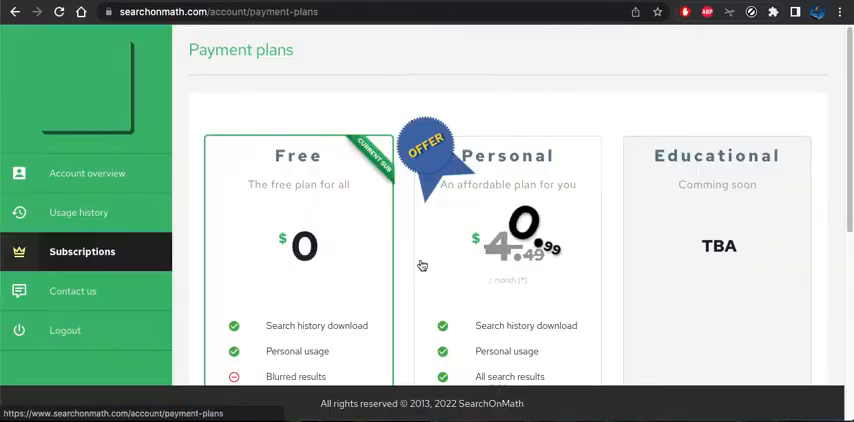
scroll(down, 3)
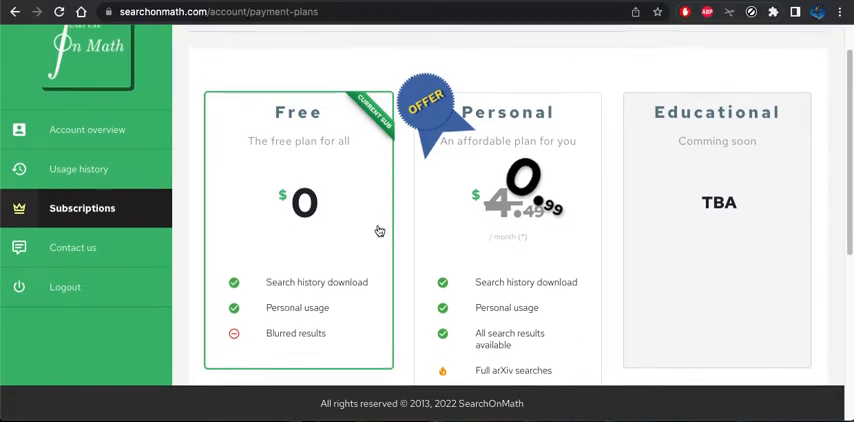
scroll(down, 3)
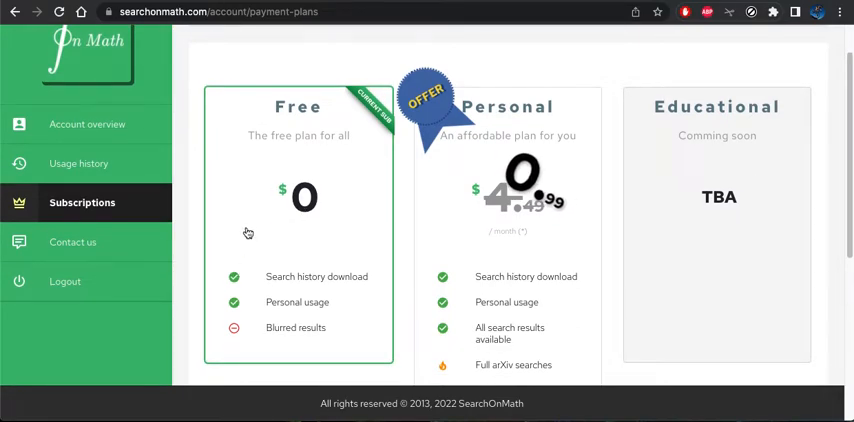
mouse_move(320, 312)
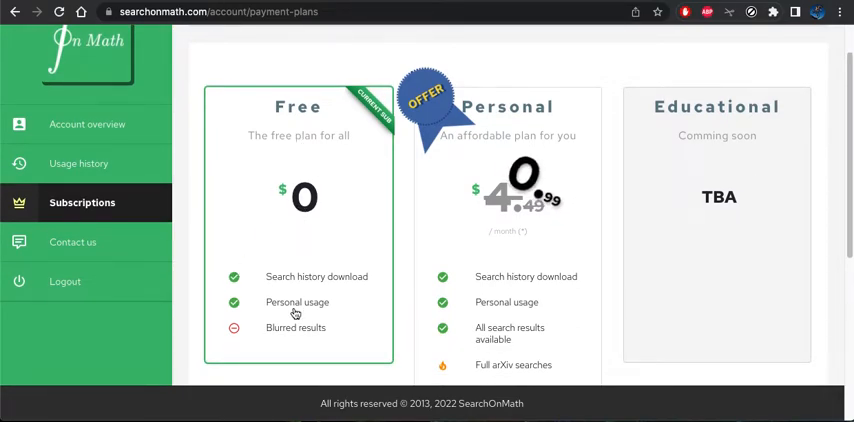
mouse_move(582, 178)
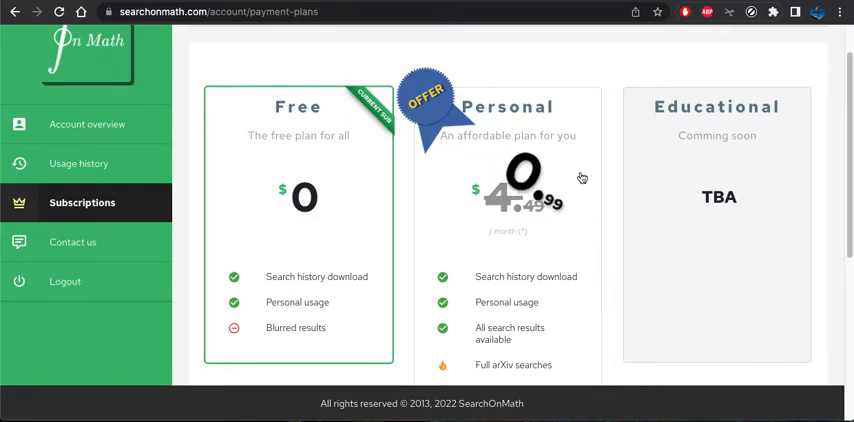
mouse_move(524, 128)
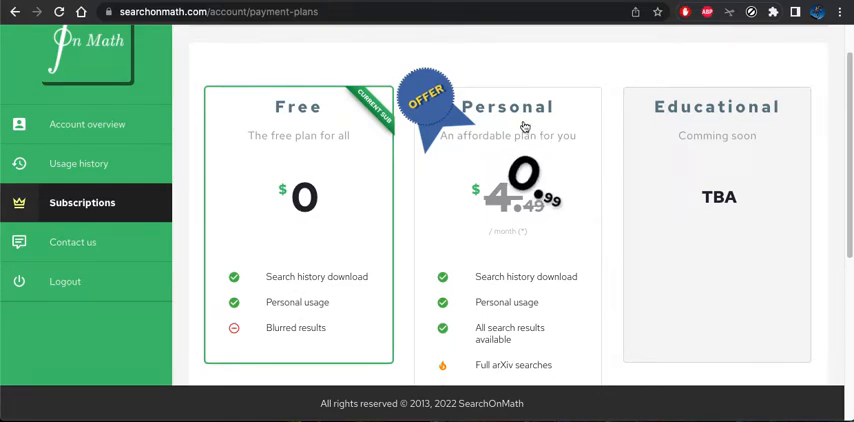
mouse_move(522, 304)
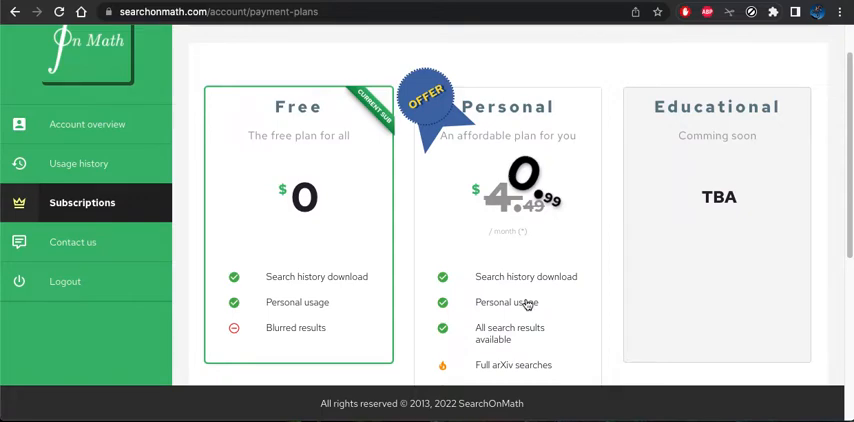
mouse_move(552, 264)
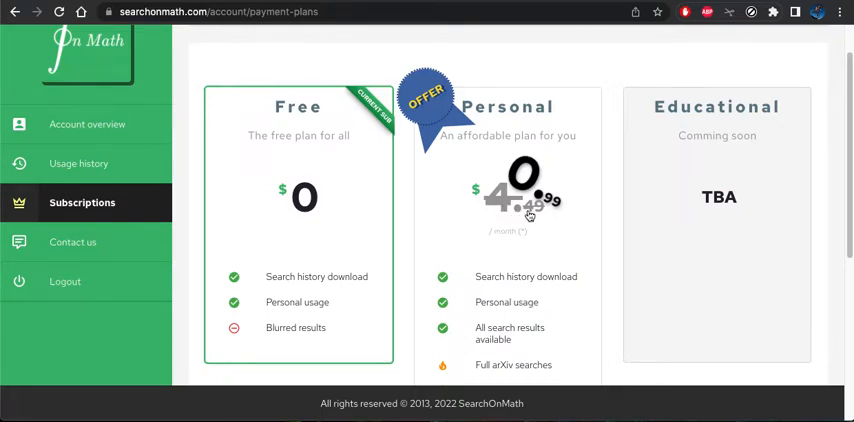
scroll(down, 3)
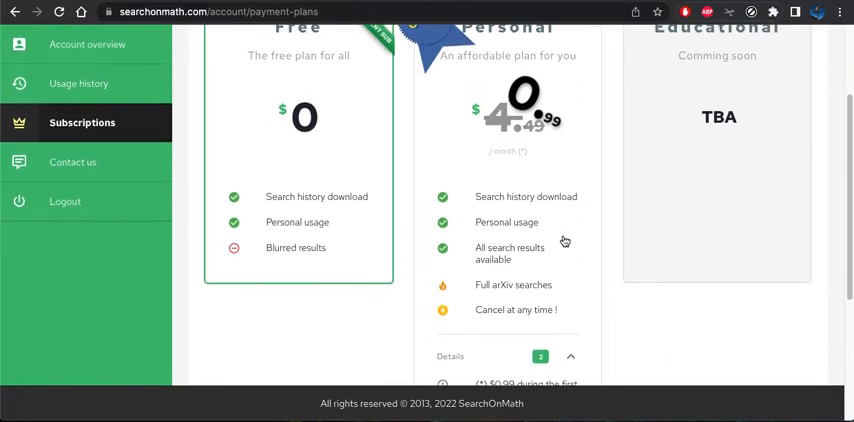
scroll(down, 3)
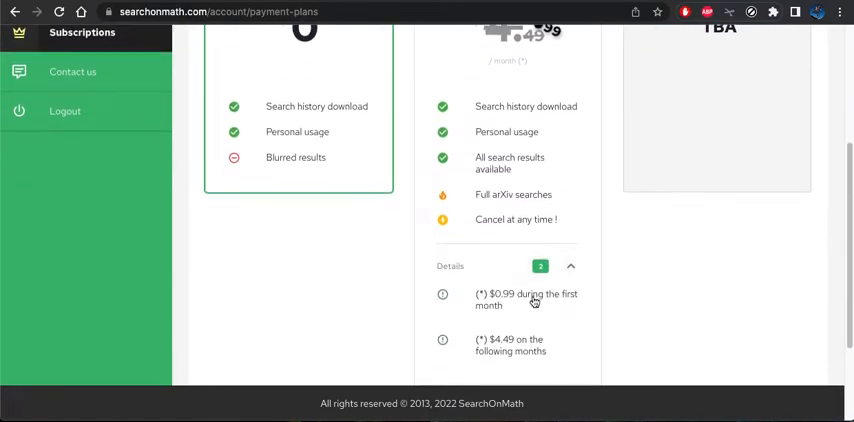
mouse_move(504, 340)
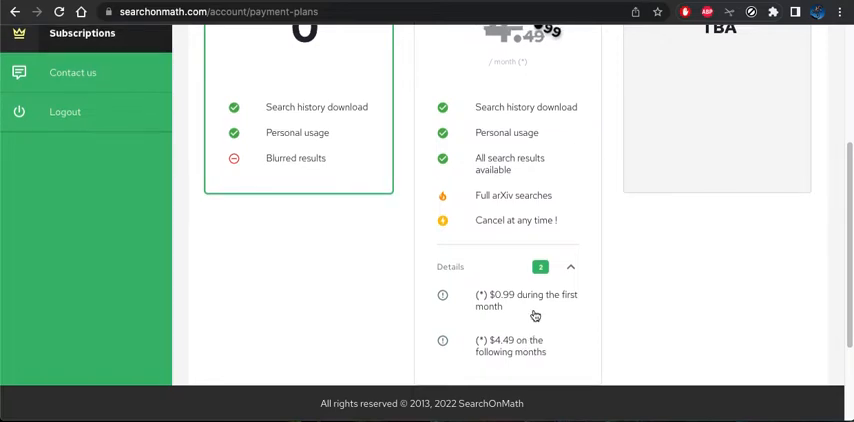
scroll(up, 3)
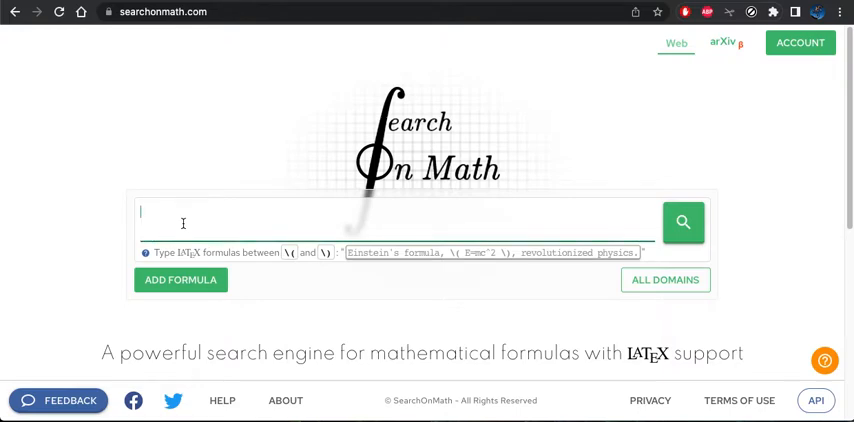
Re-enter the LaTeX formula \(x+2\) as the search query
text(\)
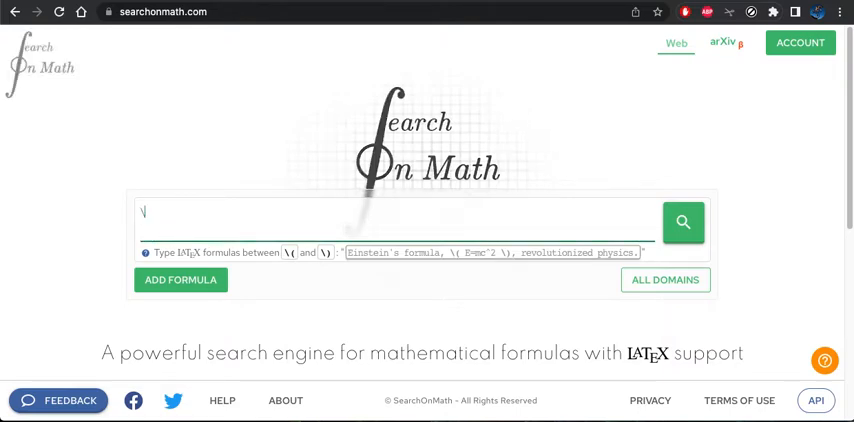
text((x)
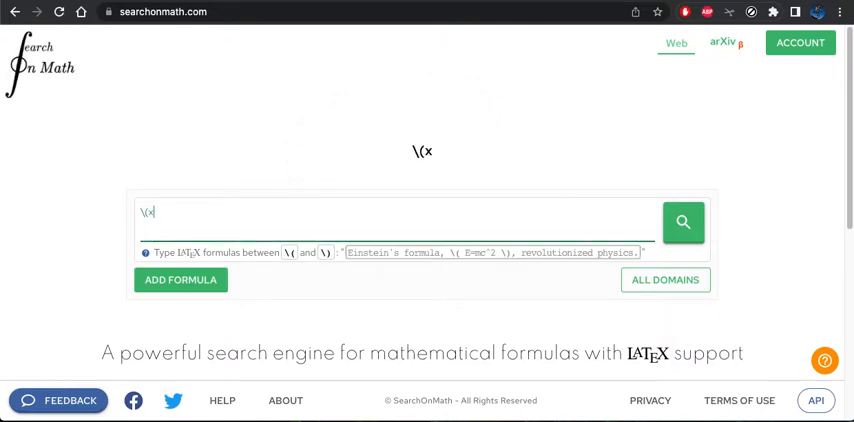
text(+2\)
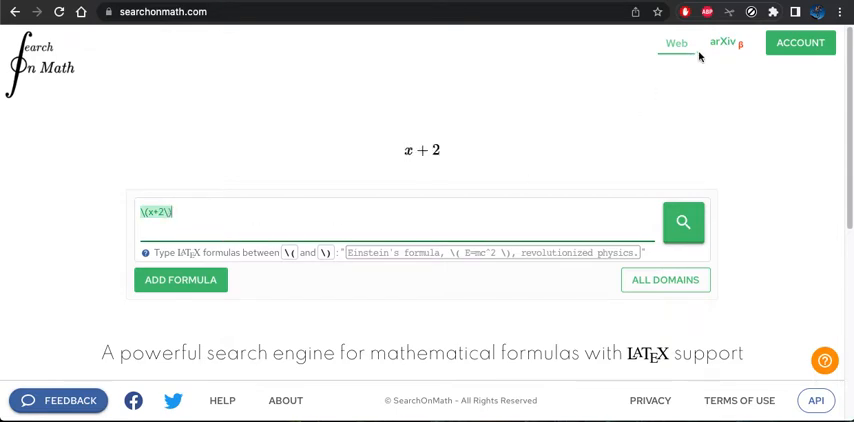
Switch the search to arXiv, review its filter options, and run the x + 2 search
click(720, 42)
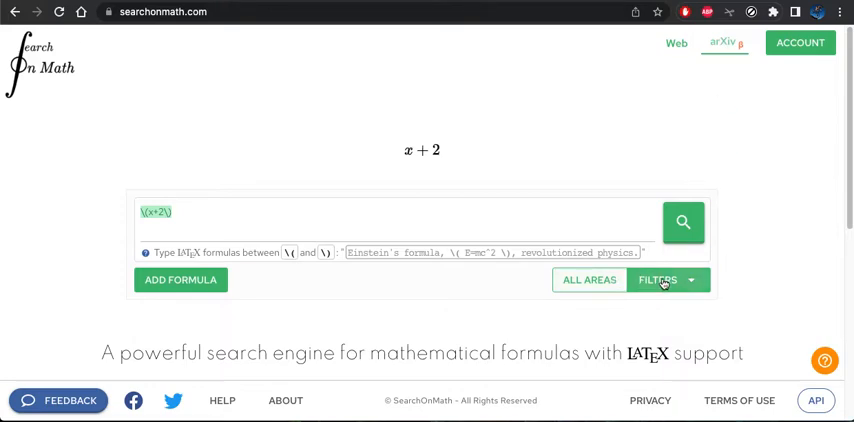
click(668, 280)
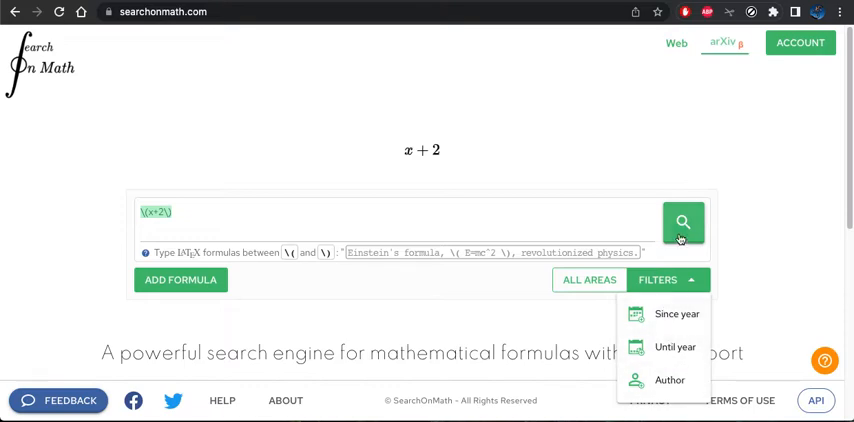
click(684, 222)
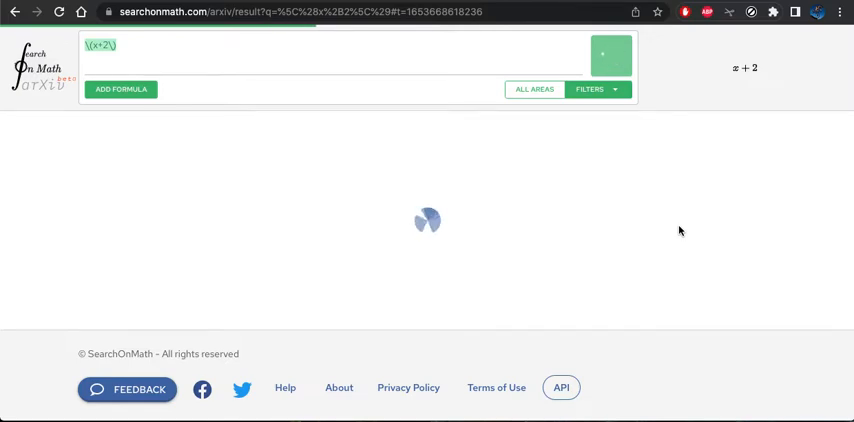
Browse the ~205 arXiv papers matching x + 2 down to the Superion paper
click(604, 52)
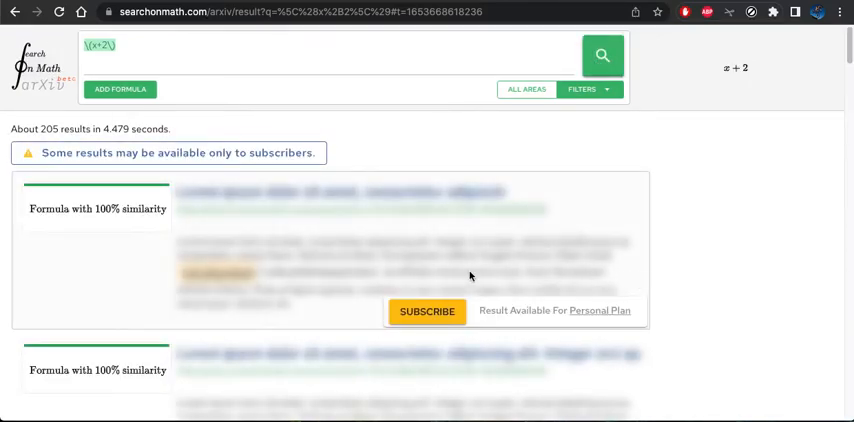
scroll(down, 3)
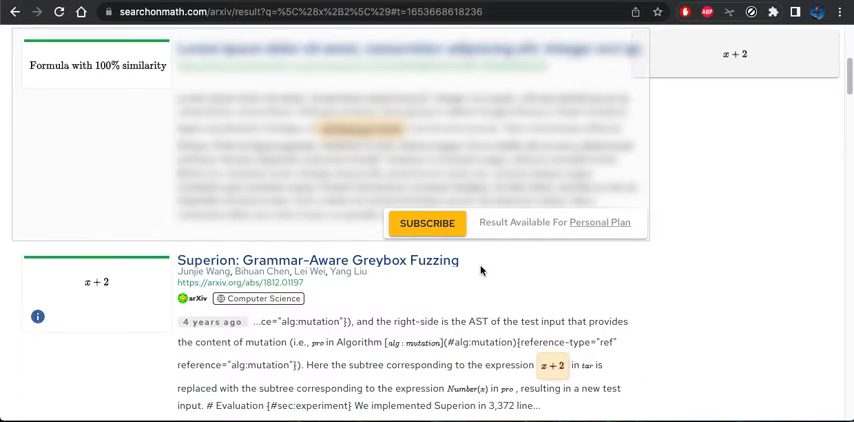
scroll(down, 3)
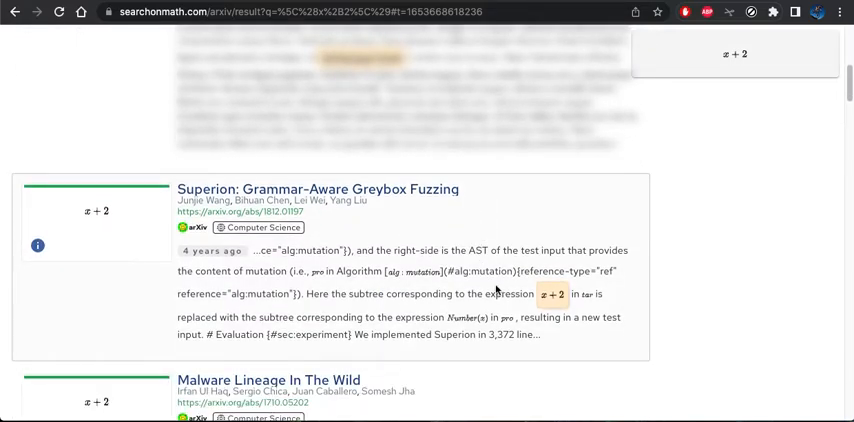
mouse_move(252, 214)
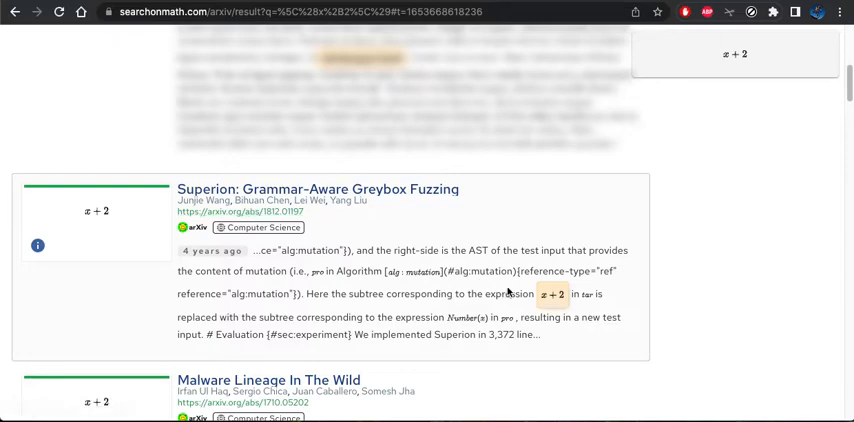
mouse_move(552, 298)
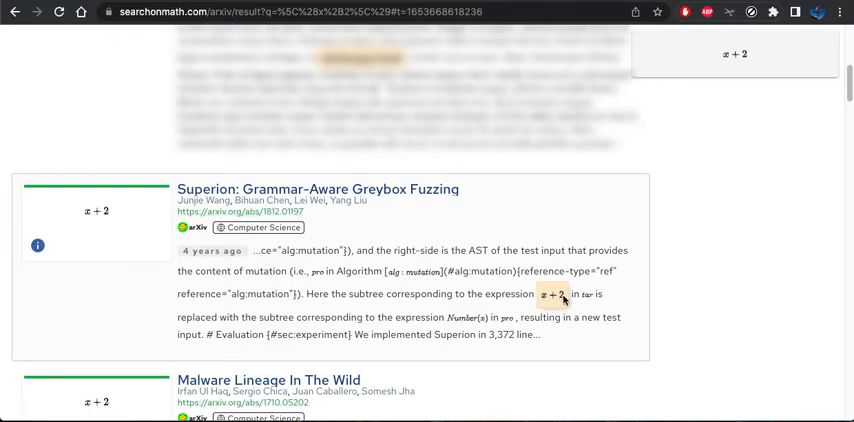
scroll(down, 3)
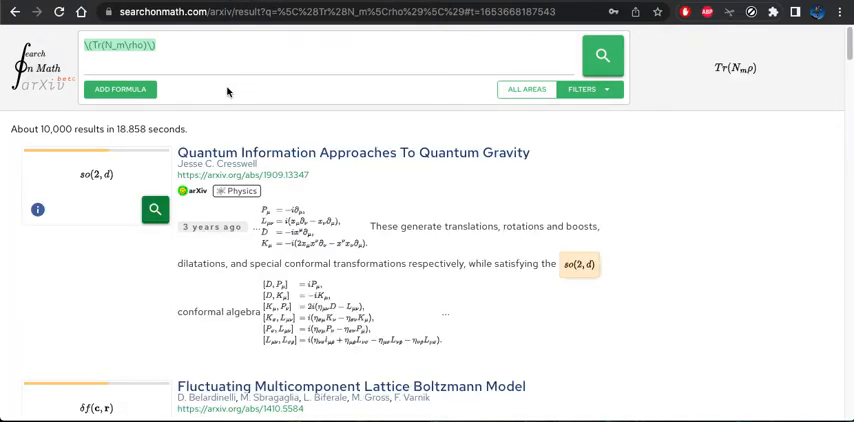
mouse_move(728, 78)
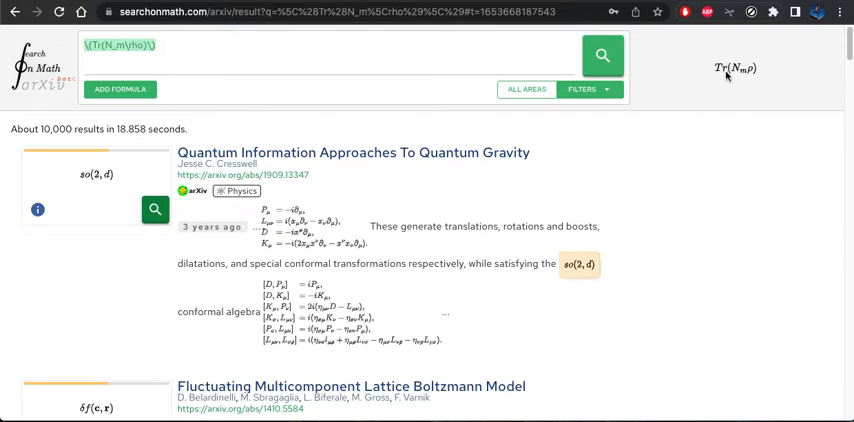
mouse_move(724, 80)
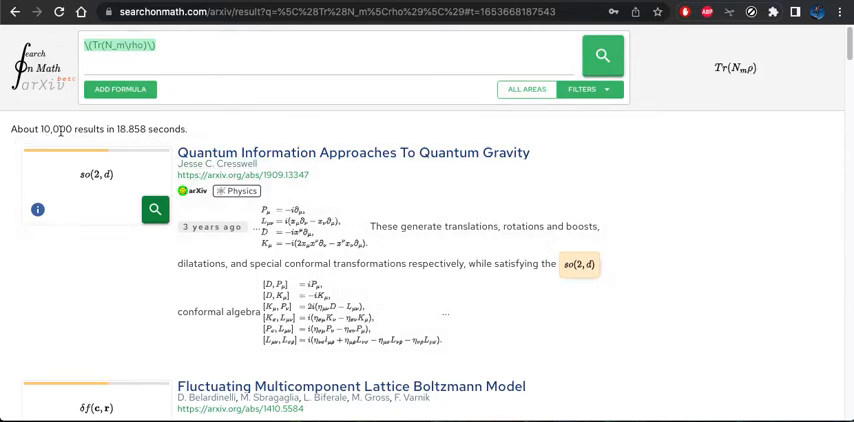
Review the arXiv trace-formula results and bring up the first paper as a PDF
scroll(down, 3)
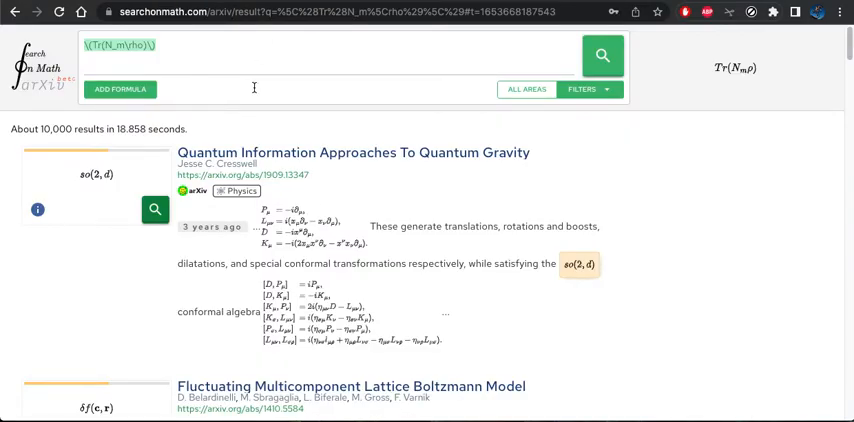
mouse_move(264, 180)
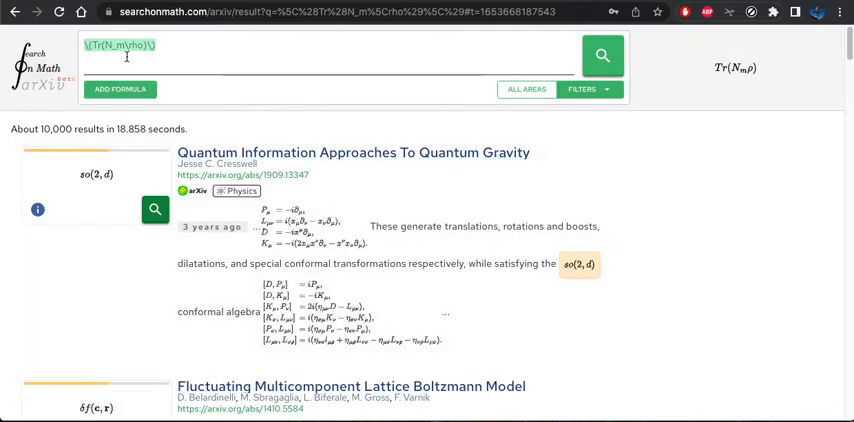
click(122, 92)
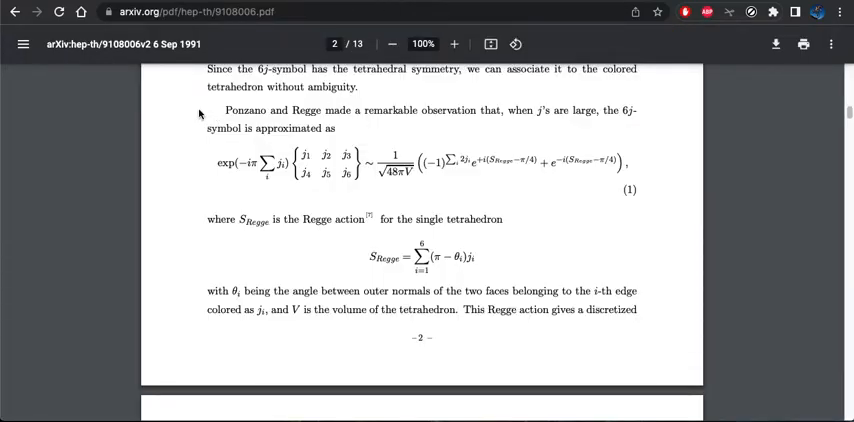
mouse_move(332, 200)
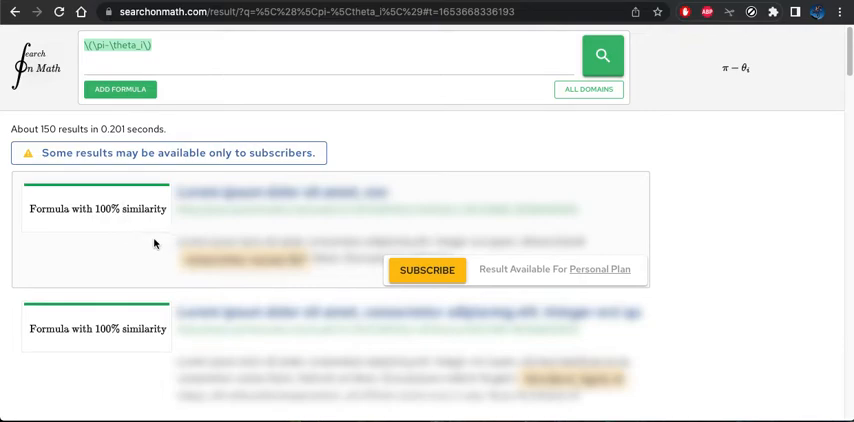
Browse the π − θᵢ web results and check the All Domains list of covered source sites
scroll(down, 3)
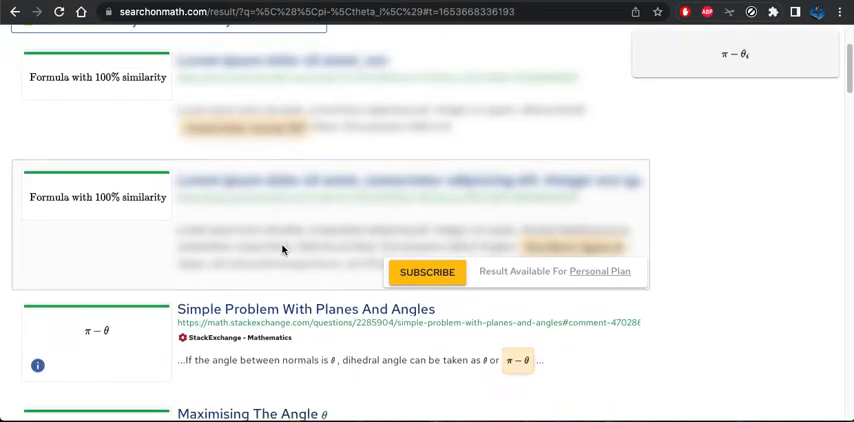
scroll(down, 3)
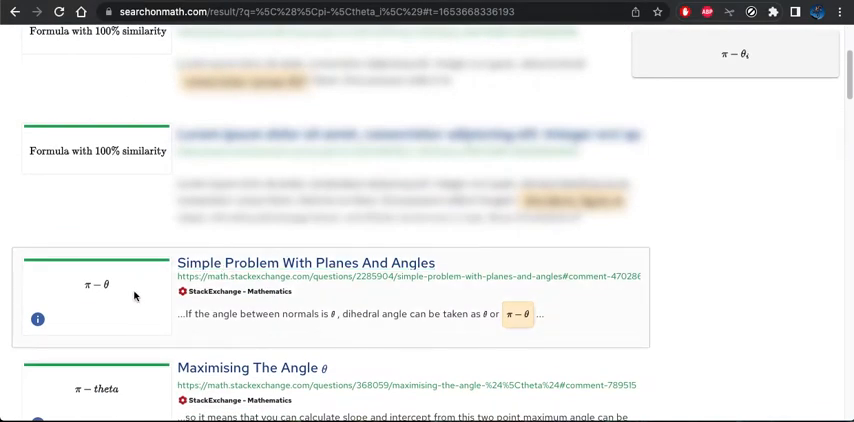
mouse_move(90, 294)
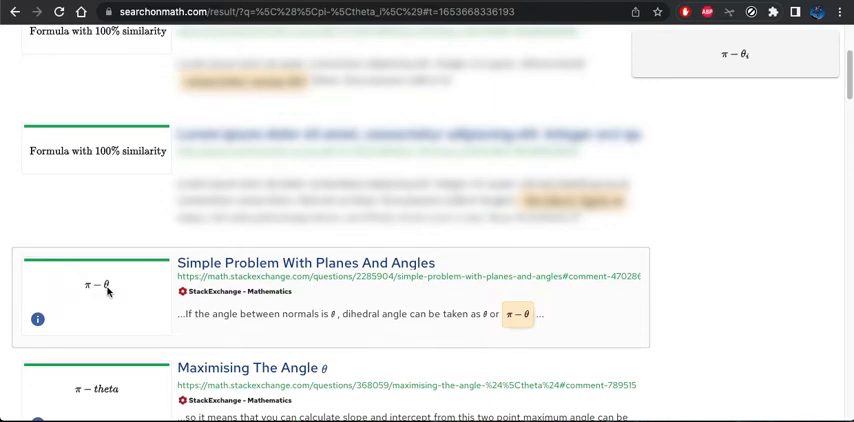
mouse_move(388, 324)
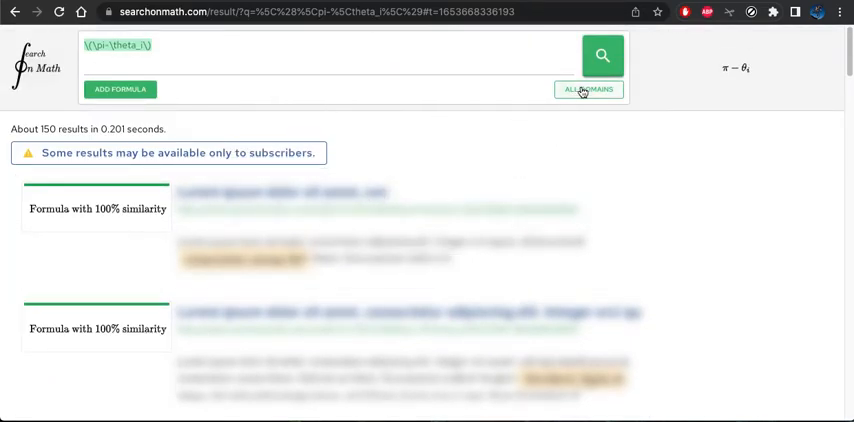
click(590, 88)
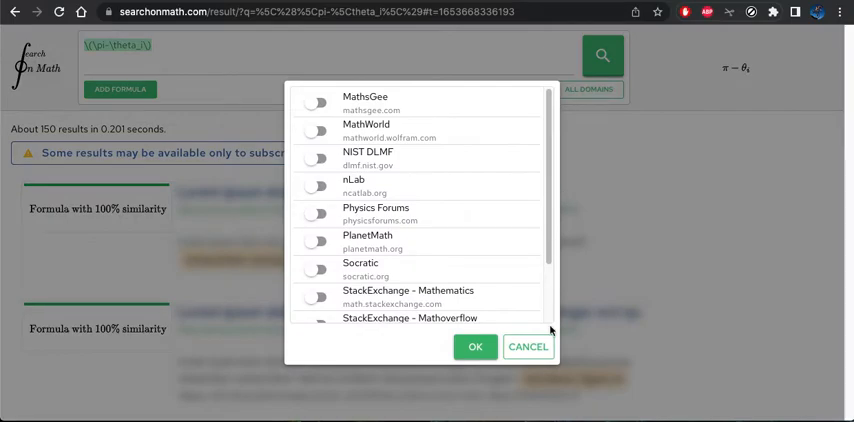
click(528, 346)
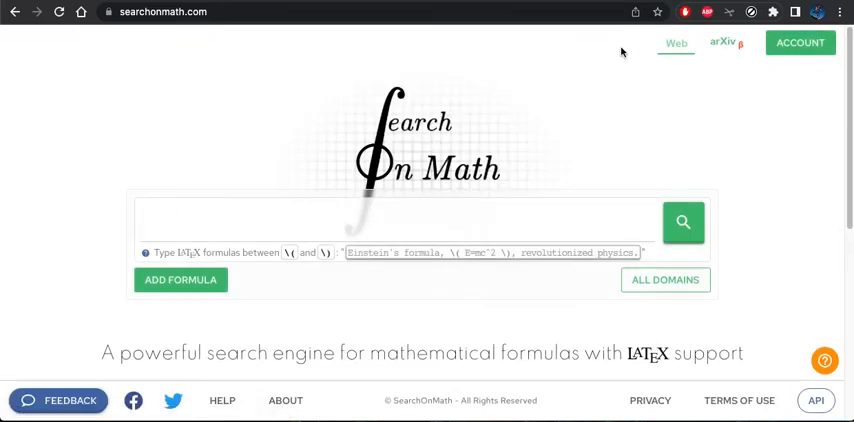
Search arXiv for the LaTeX formula \(\pi-\theta_i\)
click(720, 44)
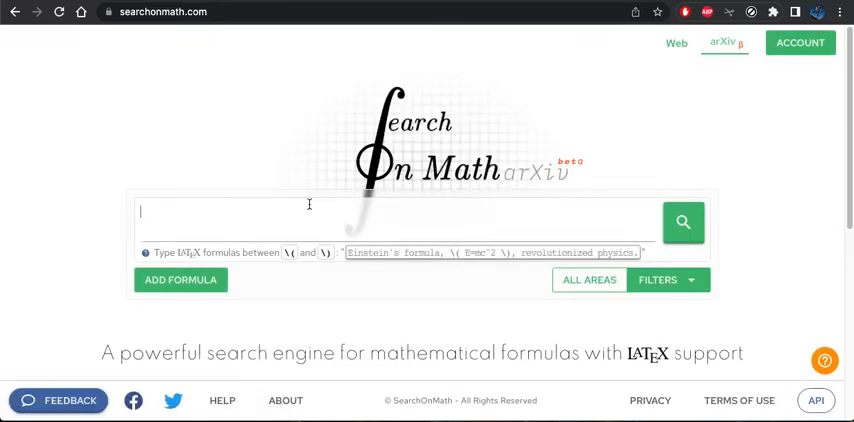
text(\(\pi-\theta_i\))
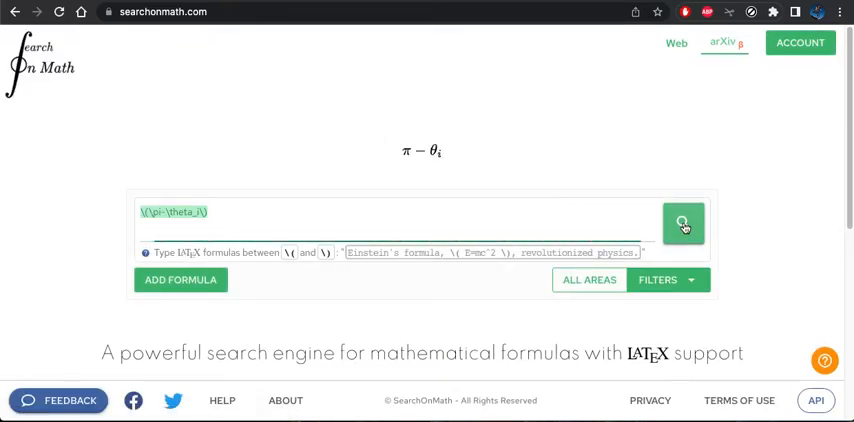
click(684, 222)
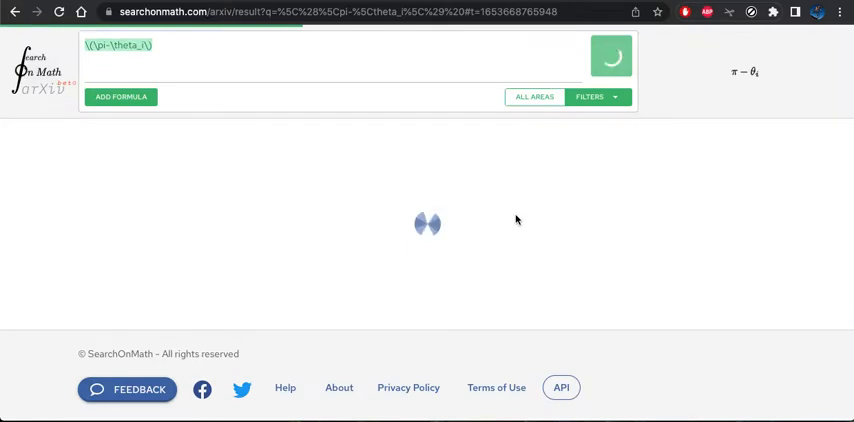
Browse the ~585 matching arXiv papers, including Complete Flat Cone Metrics On Punctured Surfaces
click(608, 54)
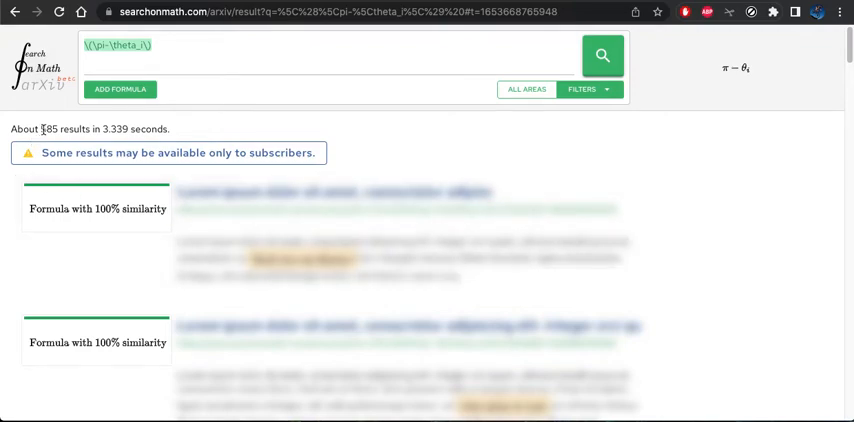
scroll(down, 3)
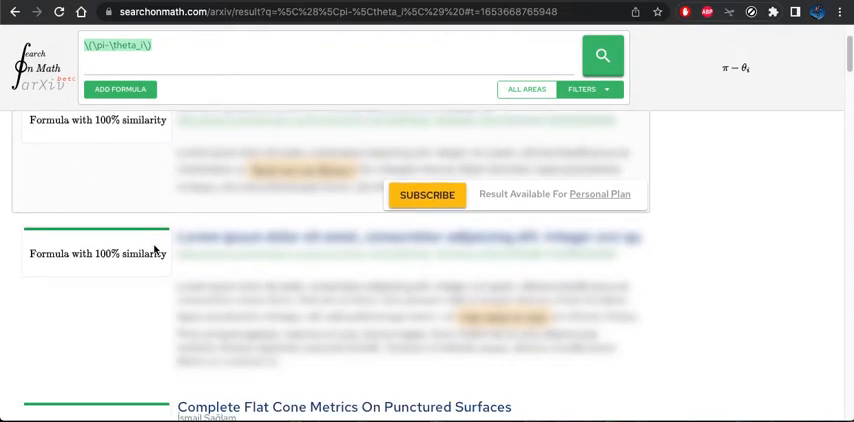
scroll(down, 3)
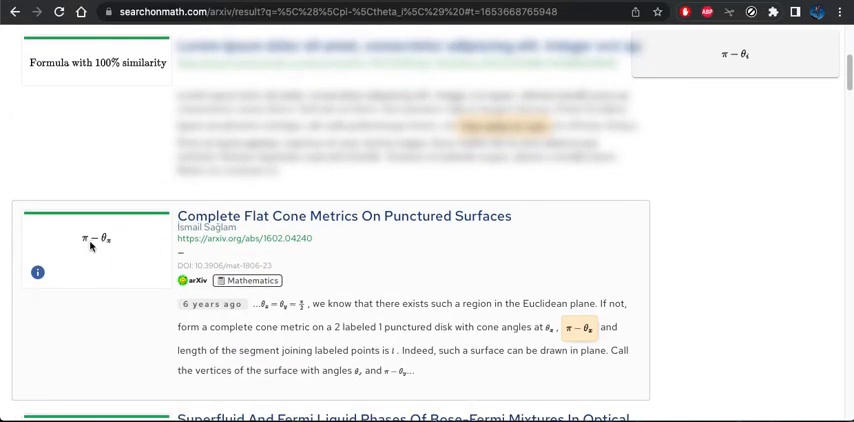
mouse_move(108, 250)
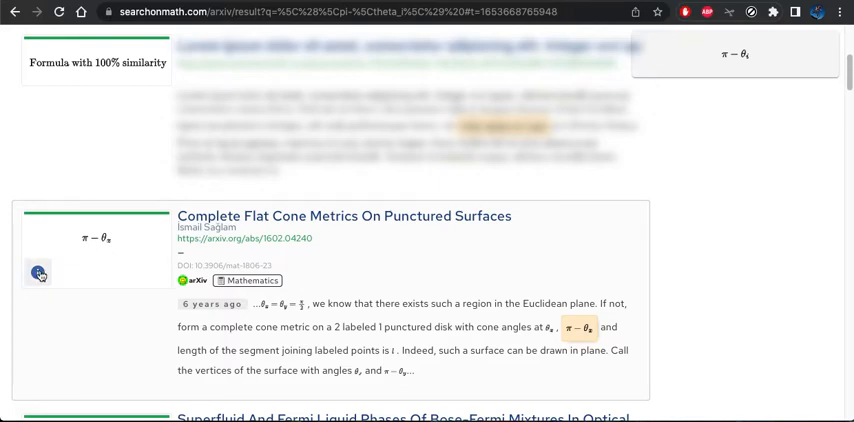
click(38, 272)
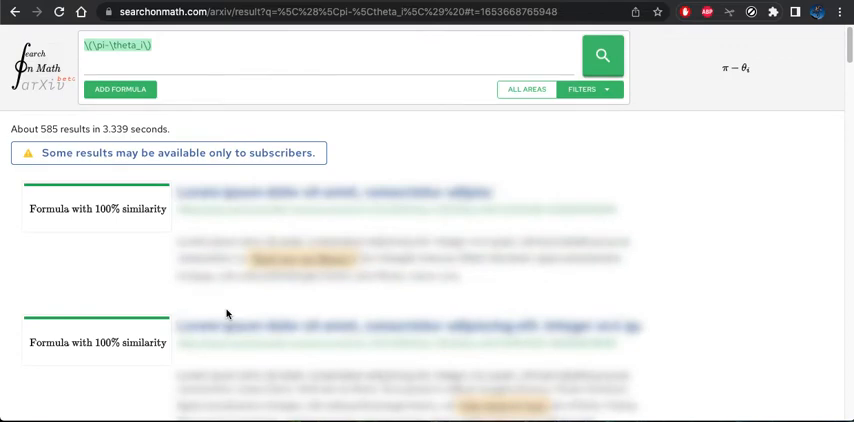
mouse_move(108, 88)
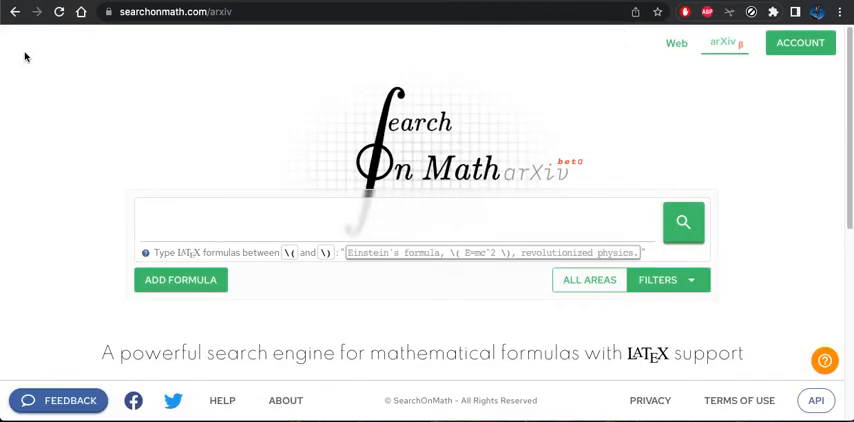
Enter the integral \(\int f(x) dx\) in the arXiv search box with its rendered preview
click(208, 212)
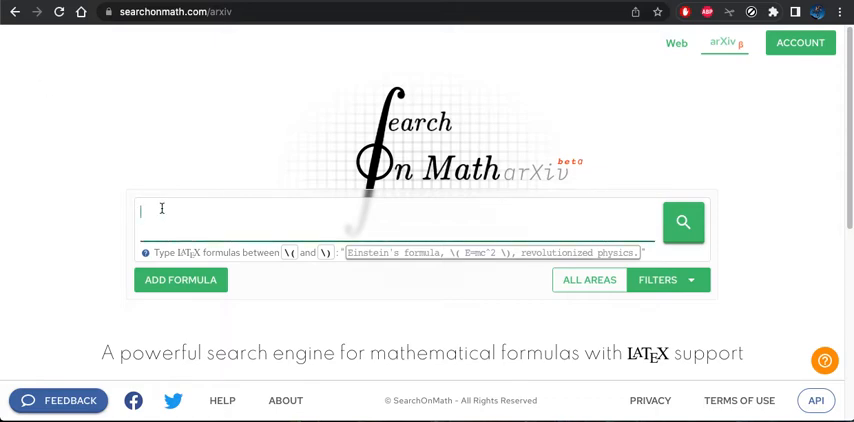
text(\)
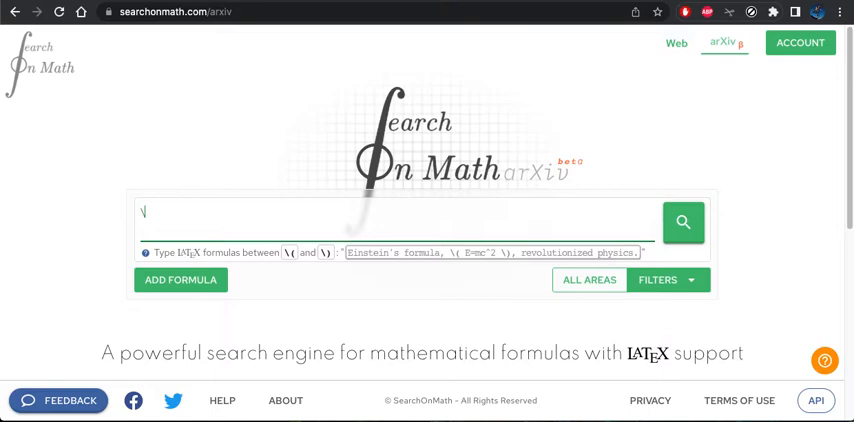
text(()
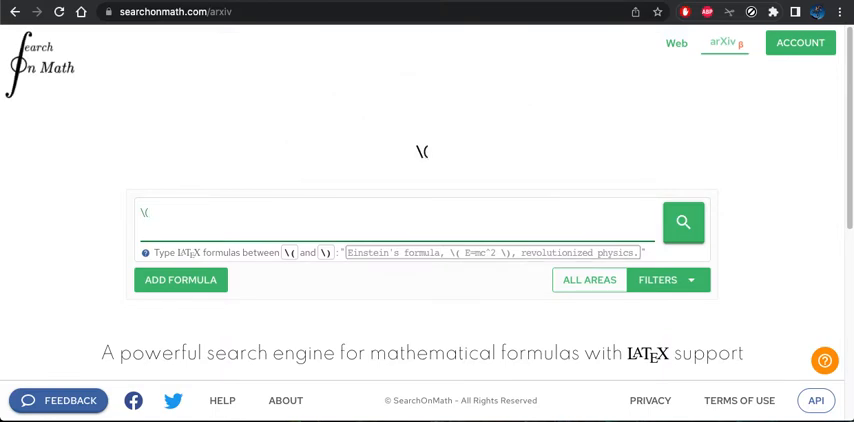
text(x) dx\))
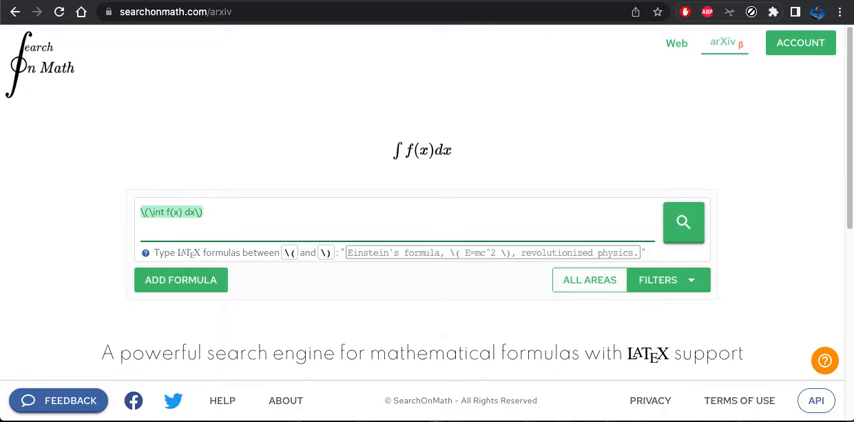
Bring up the formula keyboard and build a formula containing ln x
click(180, 280)
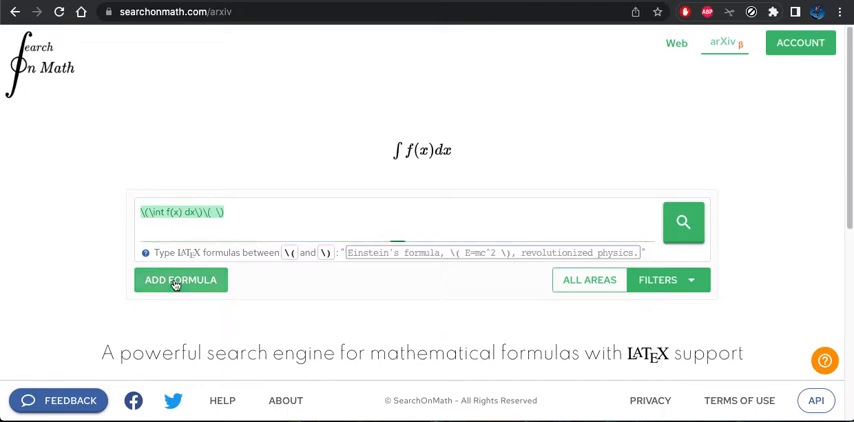
click(180, 280)
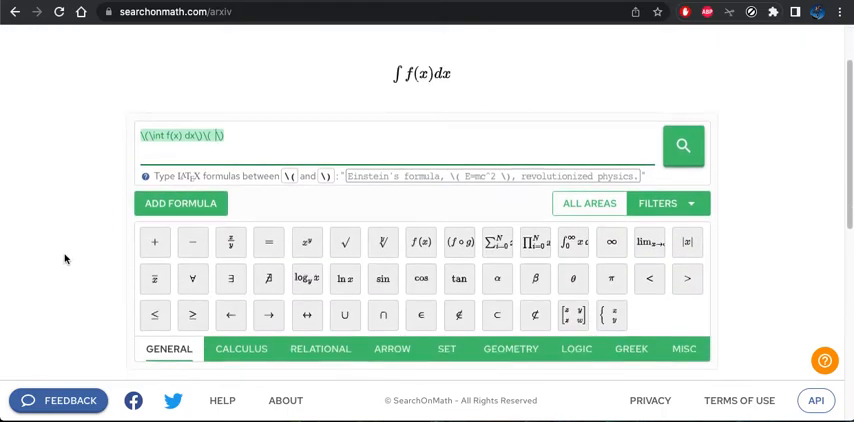
scroll(down, 3)
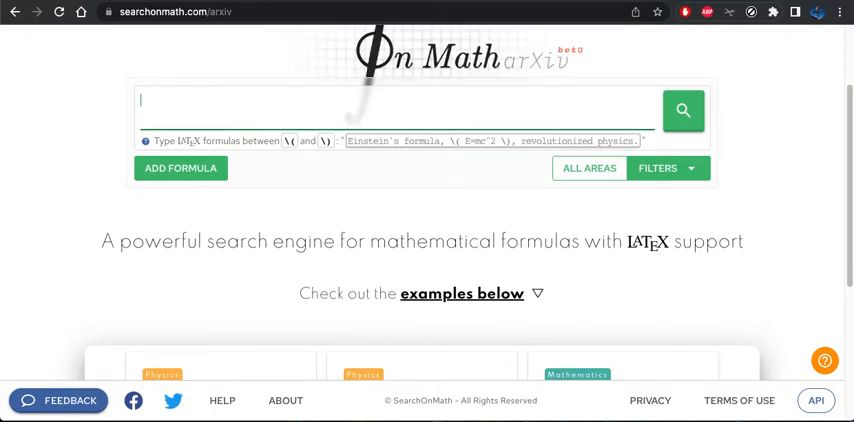
text(\(\( = \)
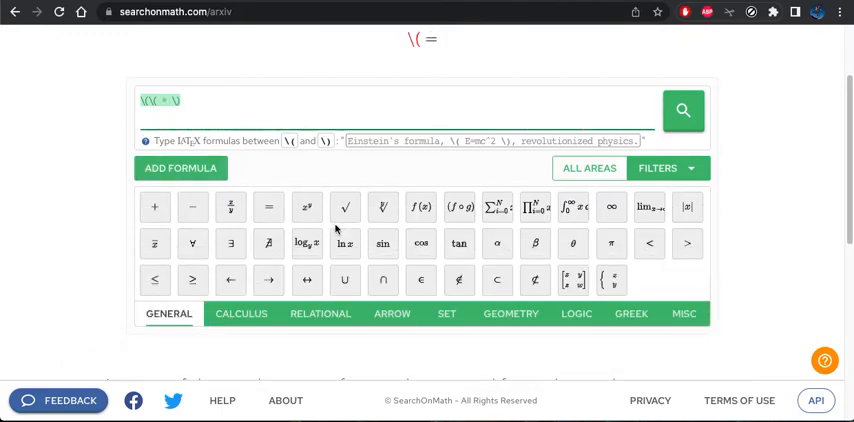
click(344, 244)
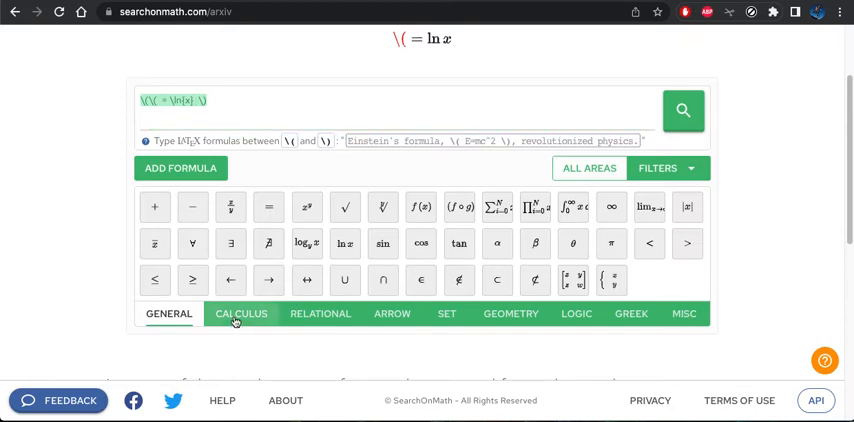
Browse the CALCULUS and ARROW symbol categories of the formula keyboard
click(240, 314)
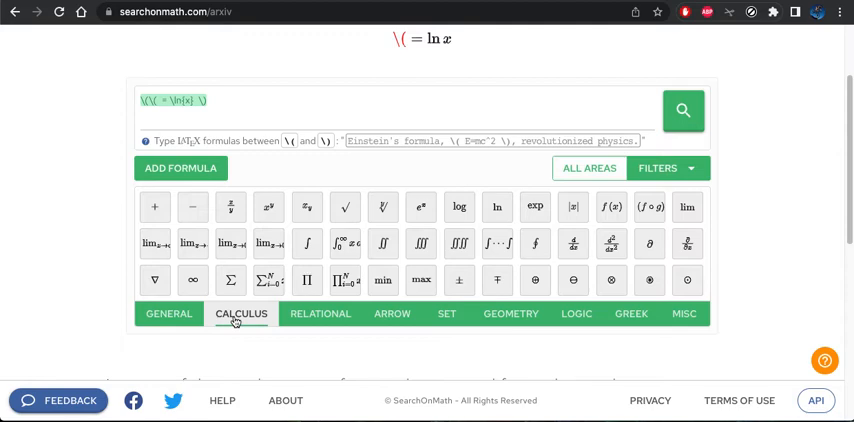
mouse_move(392, 318)
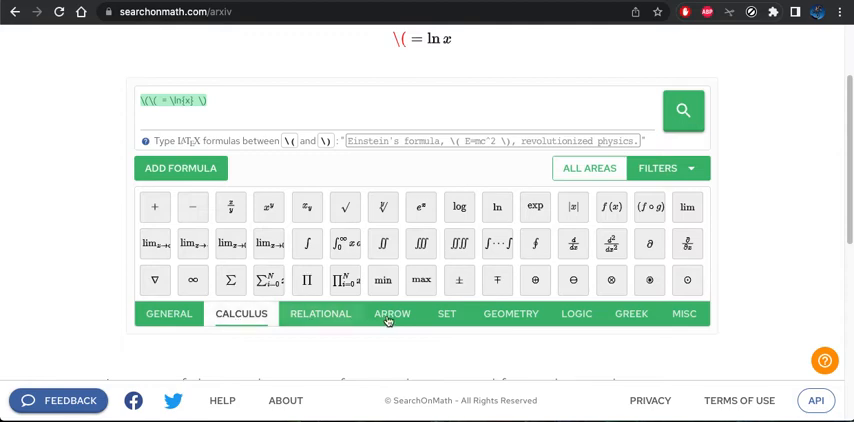
mouse_move(404, 316)
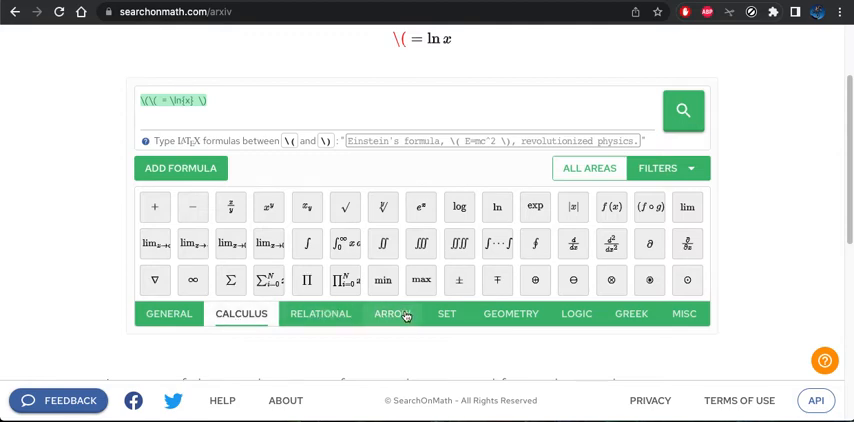
mouse_move(392, 324)
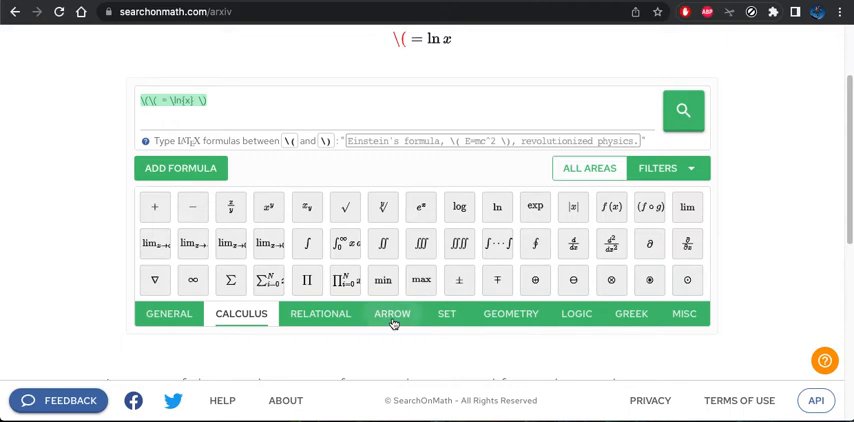
click(392, 312)
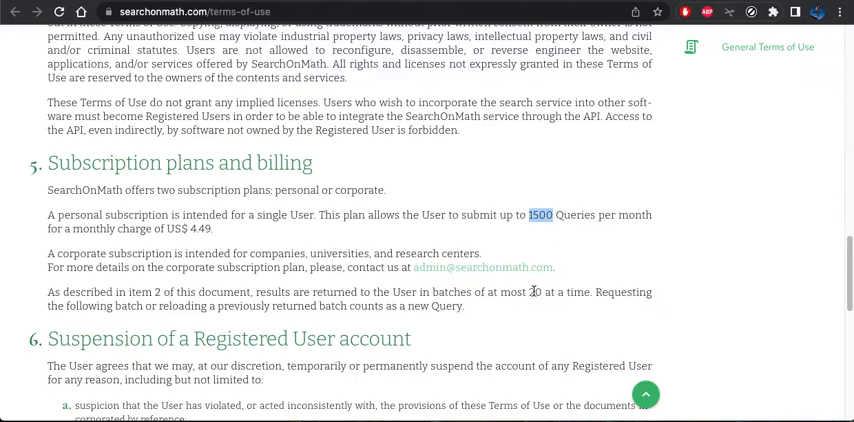
Highlight the batch size of 20 results in the subscription section of the Terms of Use
double_click(536, 292)
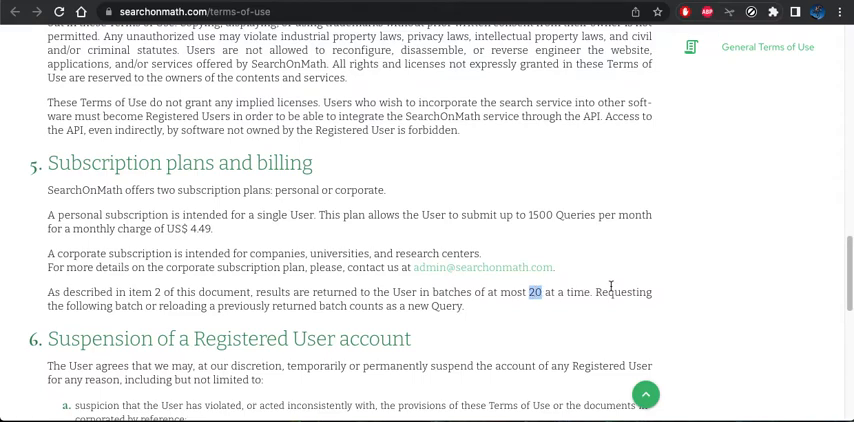
mouse_move(556, 224)
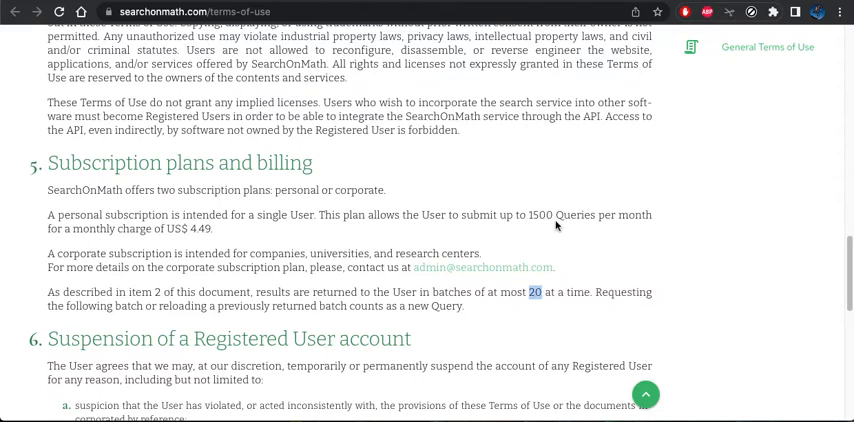
mouse_move(634, 212)
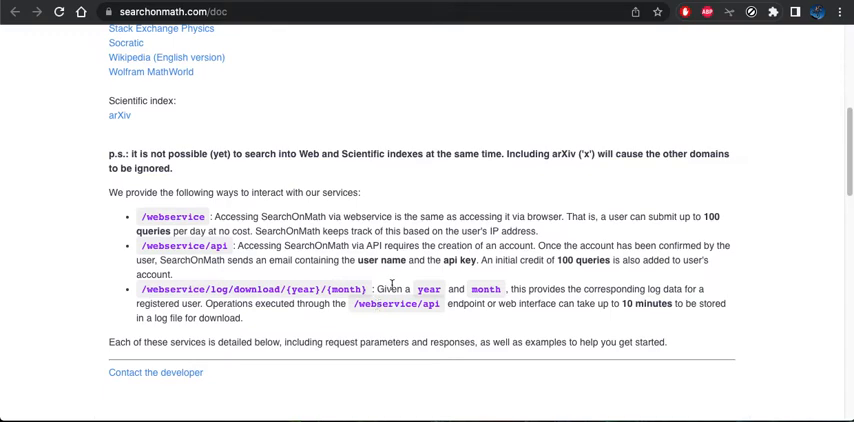
Scroll through the API documentation from the web and arXiv indexes down to the endpoints list
scroll(up, 3)
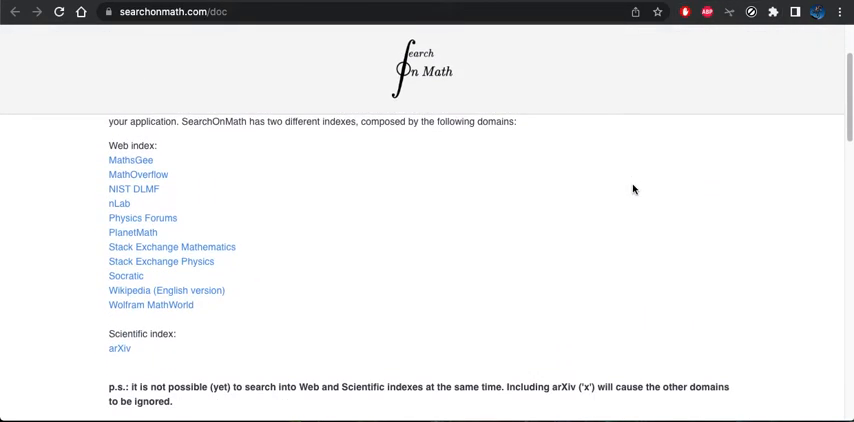
scroll(down, 3)
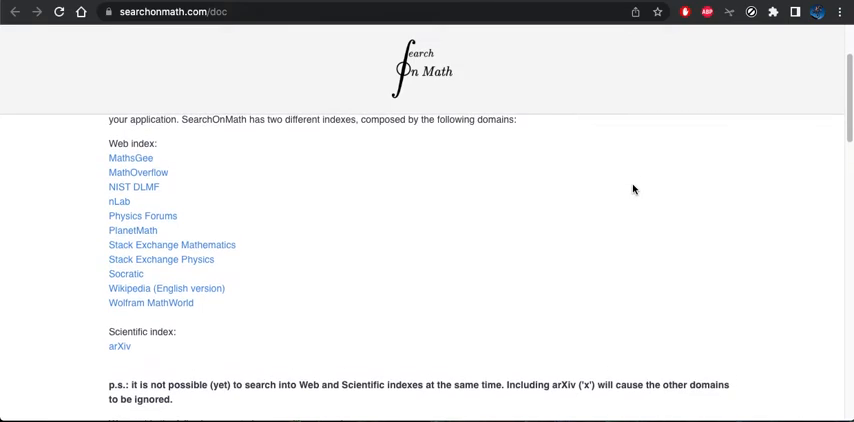
scroll(down, 3)
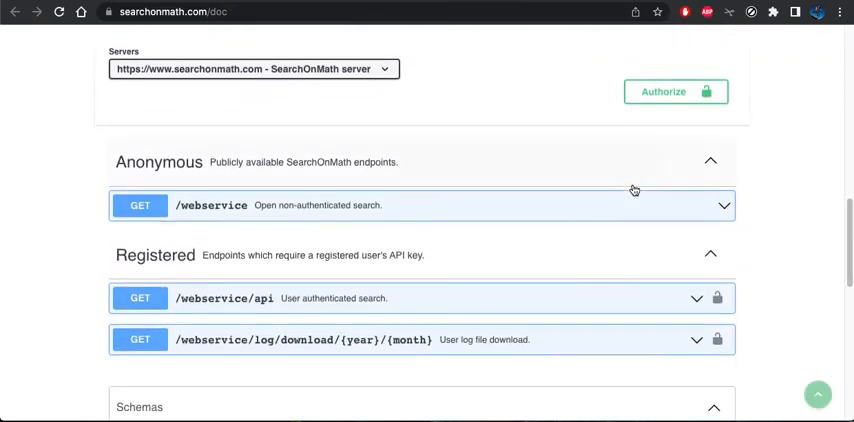
scroll(down, 3)
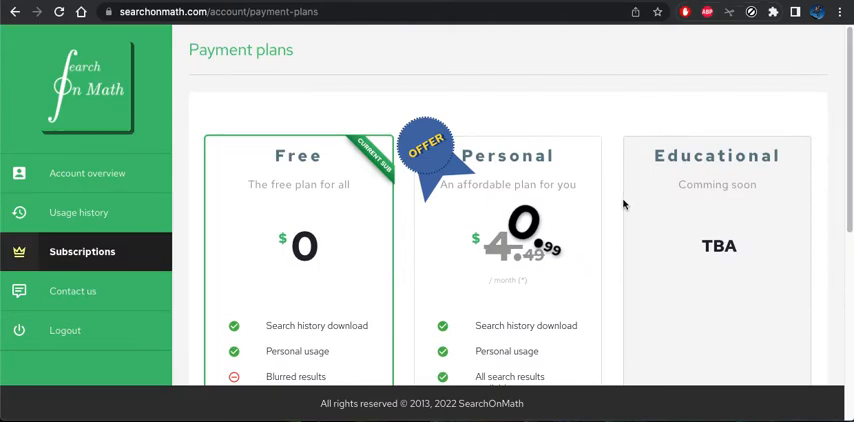
Scroll through the Free and Personal payment plans and their prices, then the API doc's index sources
scroll(down, 3)
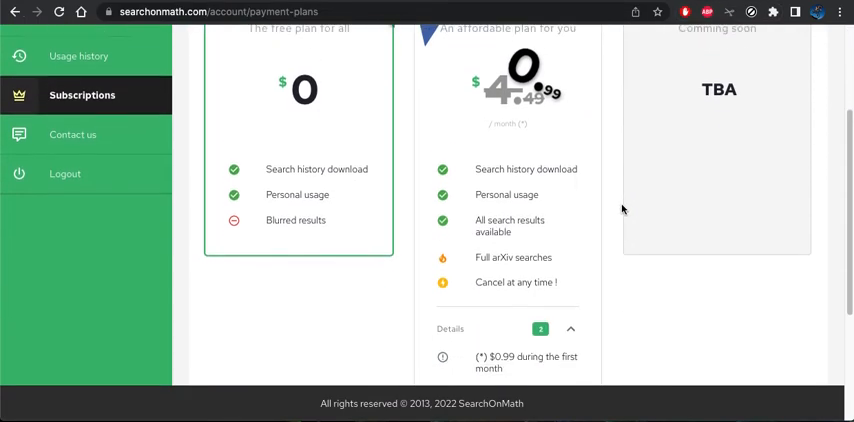
scroll(down, 3)
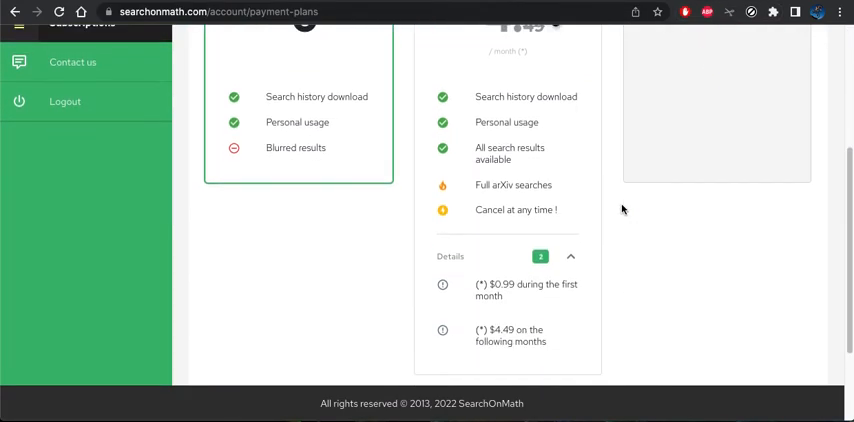
scroll(up, 3)
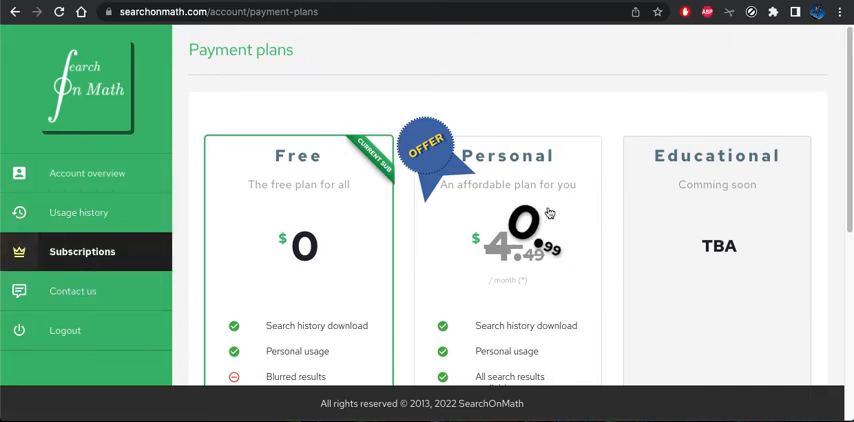
mouse_move(592, 92)
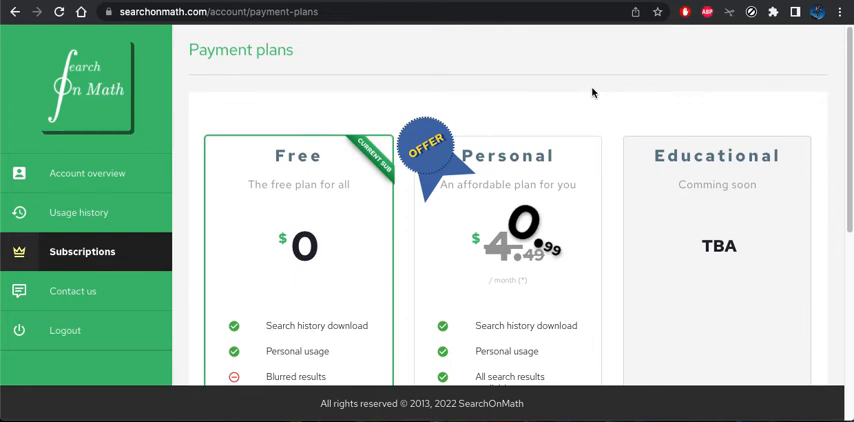
mouse_move(622, 4)
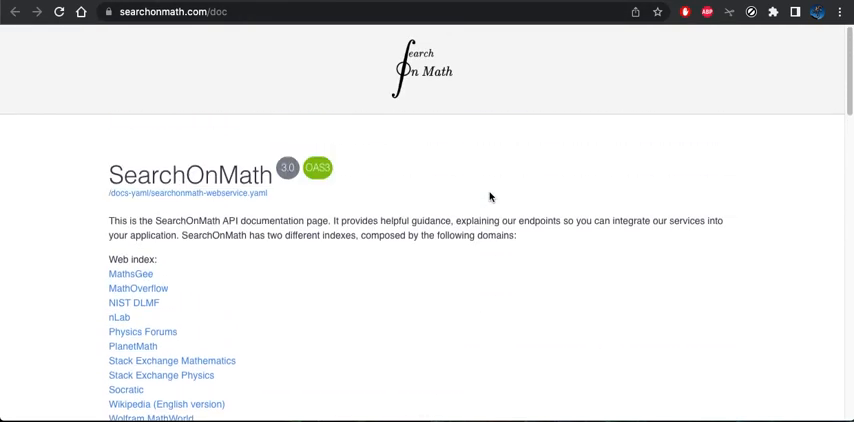
scroll(down, 3)
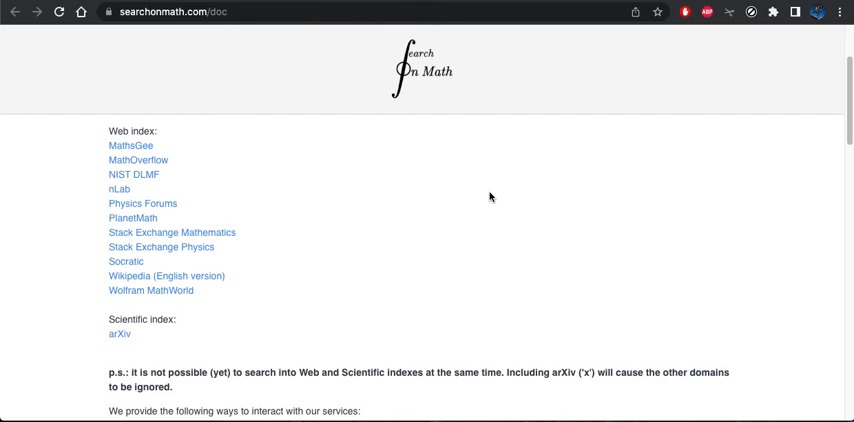